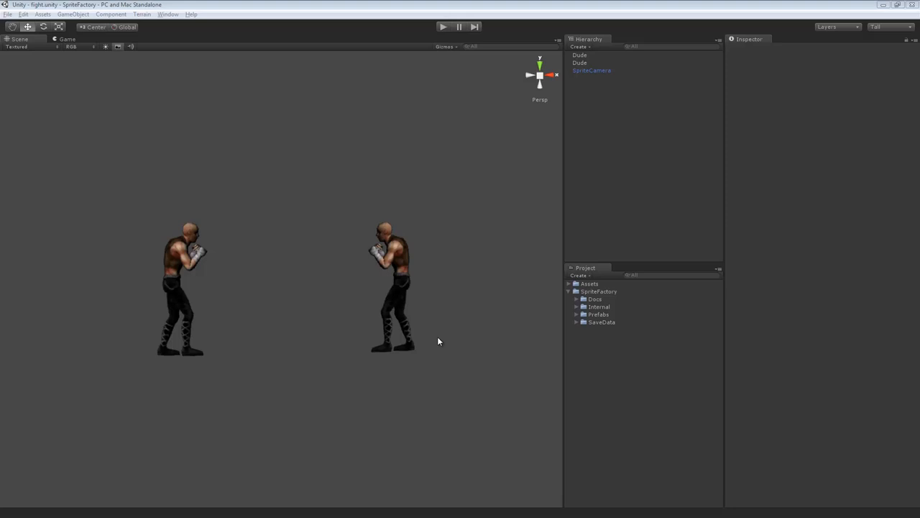
{"action": "mouse_move", "coordinate": [445, 335]}
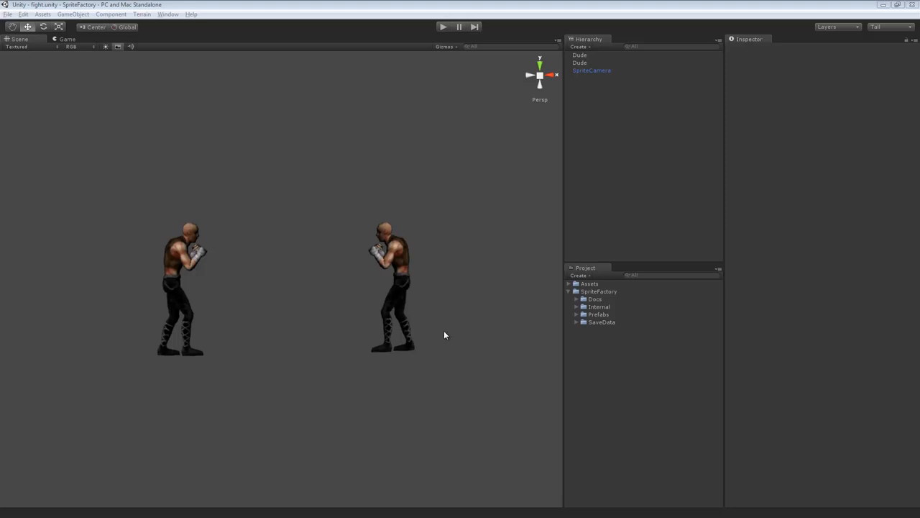
{"action": "mouse_move", "coordinate": [264, 294]}
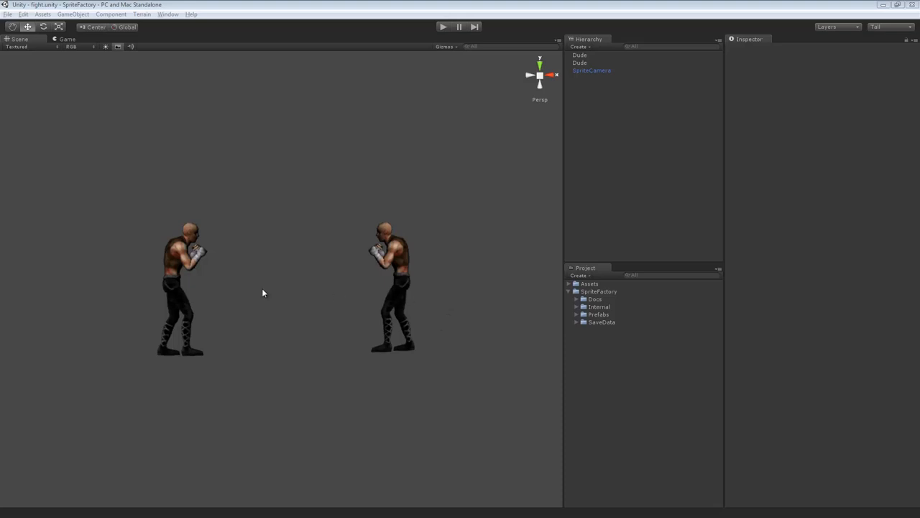
{"action": "mouse_move", "coordinate": [225, 314]}
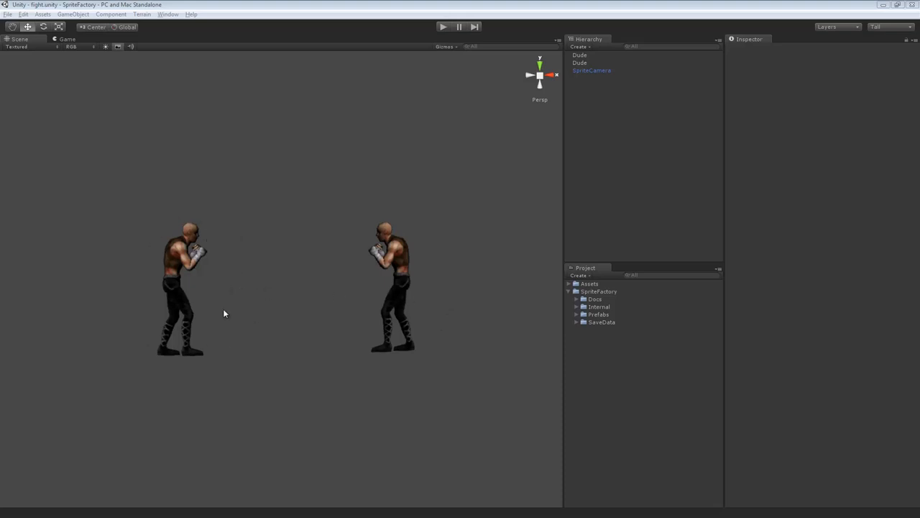
{"action": "mouse_move", "coordinate": [385, 304]}
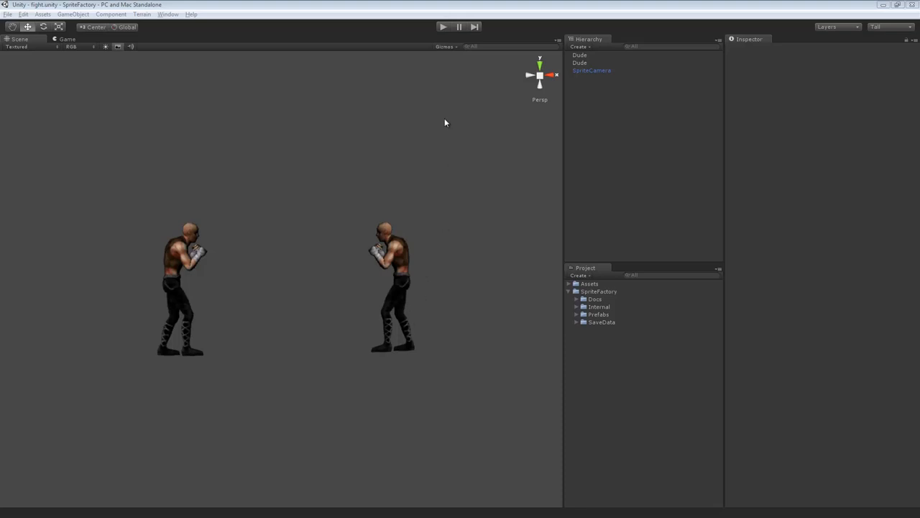
{"action": "mouse_move", "coordinate": [204, 262]}
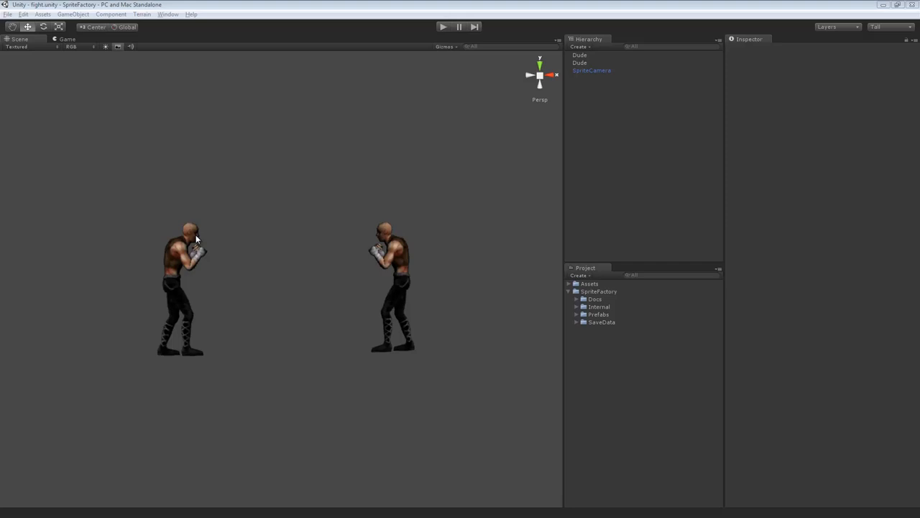
{"action": "mouse_move", "coordinate": [405, 250]}
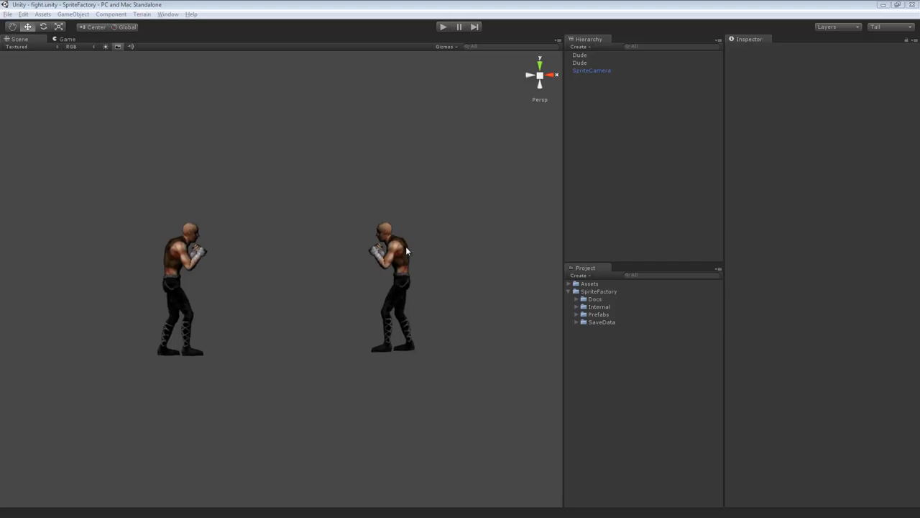
{"action": "mouse_move", "coordinate": [204, 253]}
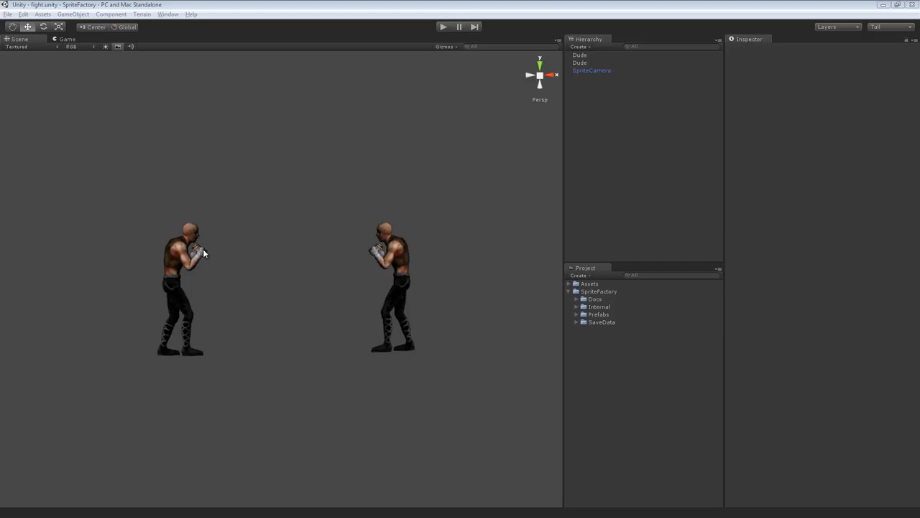
{"action": "mouse_move", "coordinate": [201, 247]}
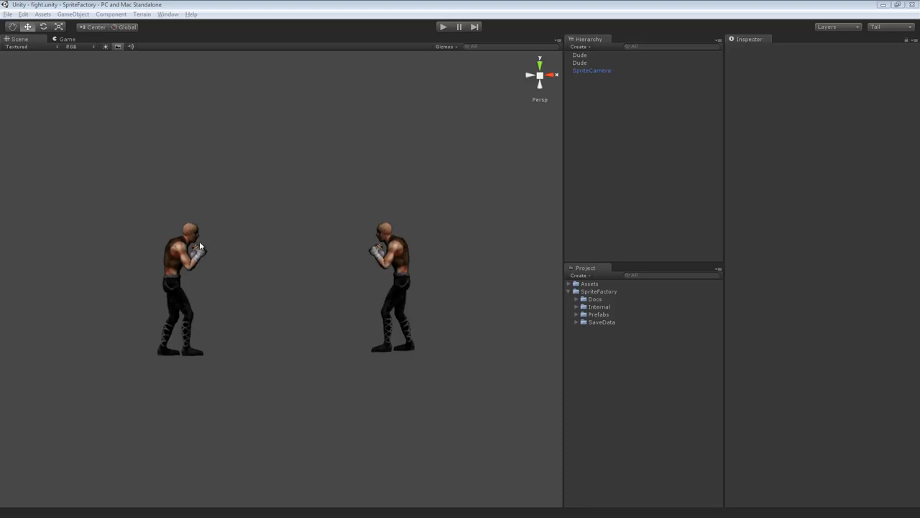
{"action": "mouse_move", "coordinate": [222, 264]}
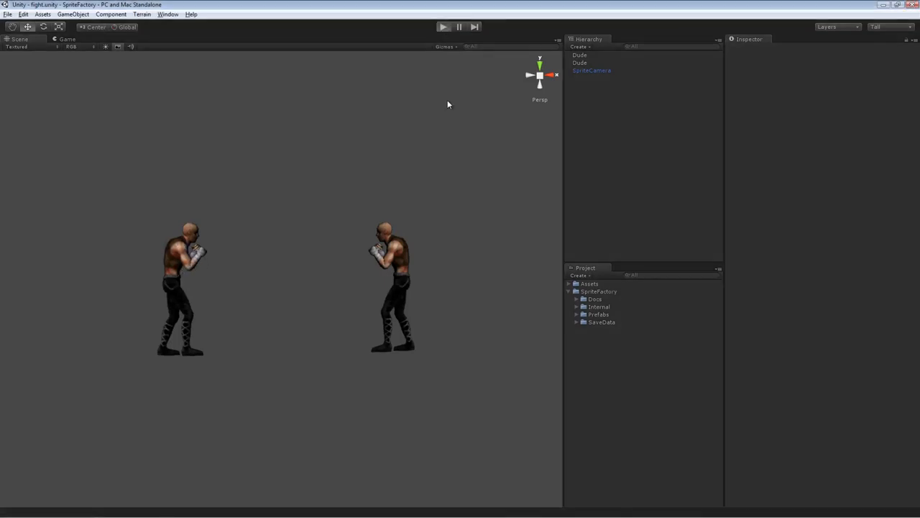
Step: Start the fight scene playing and select the left fighter, Dude, in the scene
{"action": "left_click", "coordinate": [443, 26]}
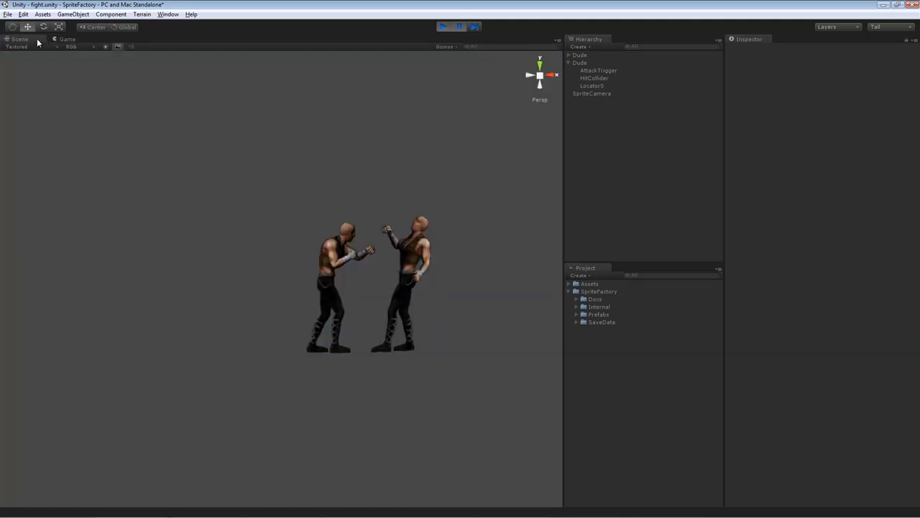
{"action": "left_click", "coordinate": [67, 39]}
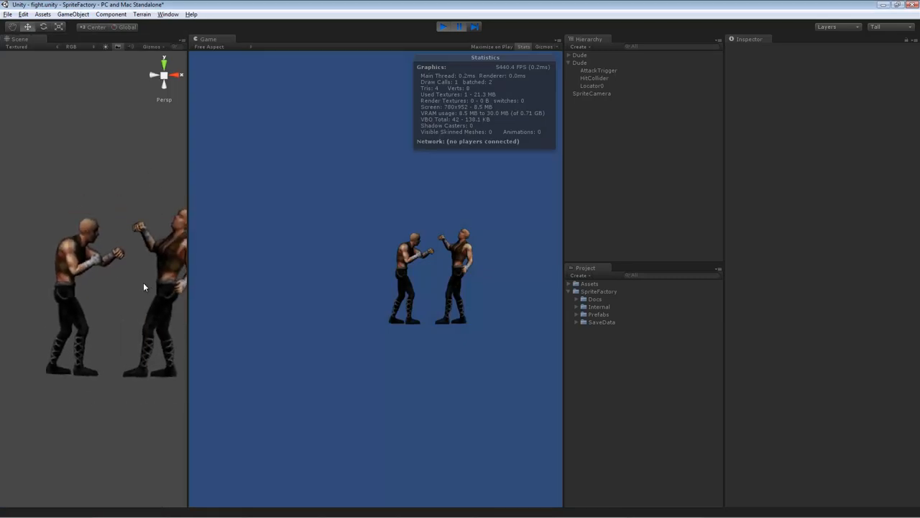
{"action": "left_click", "coordinate": [580, 63]}
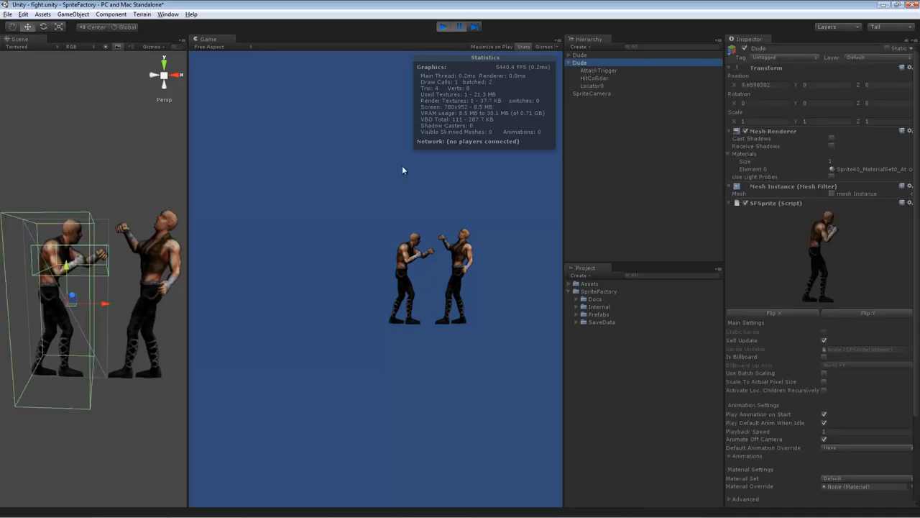
{"action": "mouse_move", "coordinate": [115, 280]}
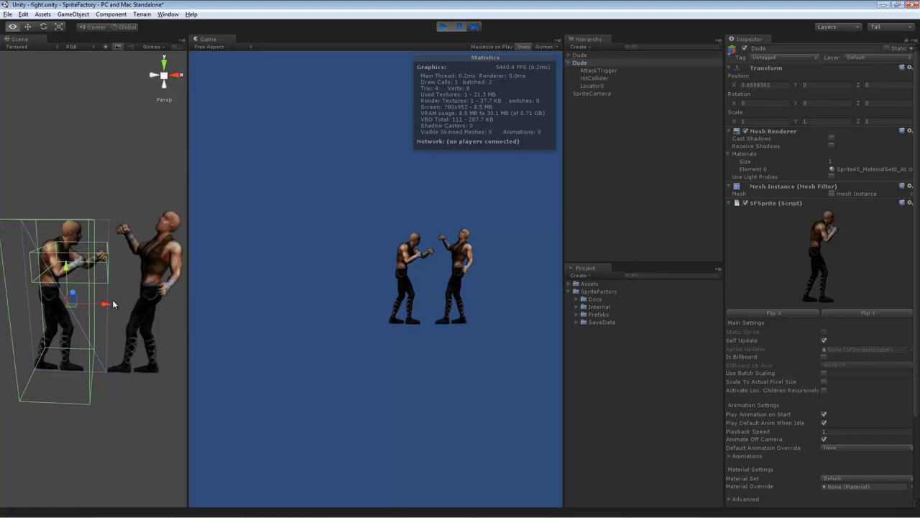
Step: Inspect Dude's HitCollider and AttackTrigger children to see their box collider, rigidbody and sprite collider settings
{"action": "left_click", "coordinate": [594, 77]}
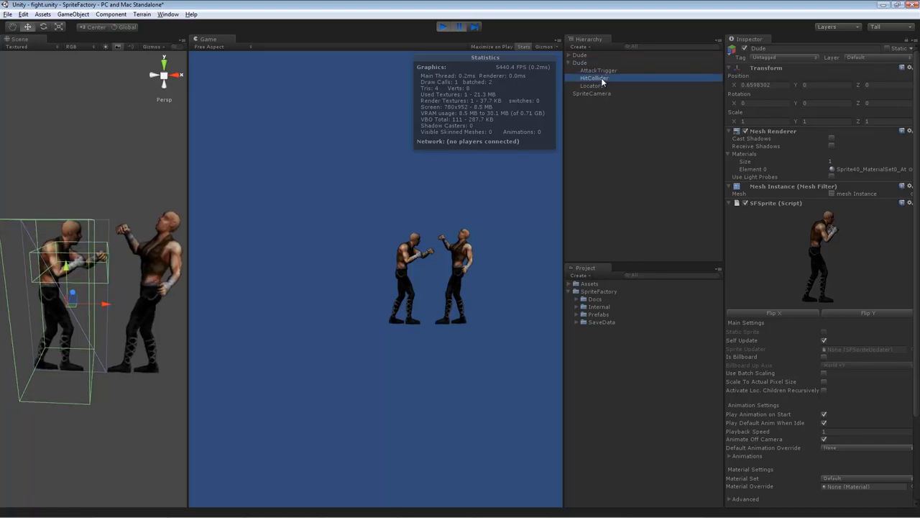
{"action": "left_click", "coordinate": [594, 78]}
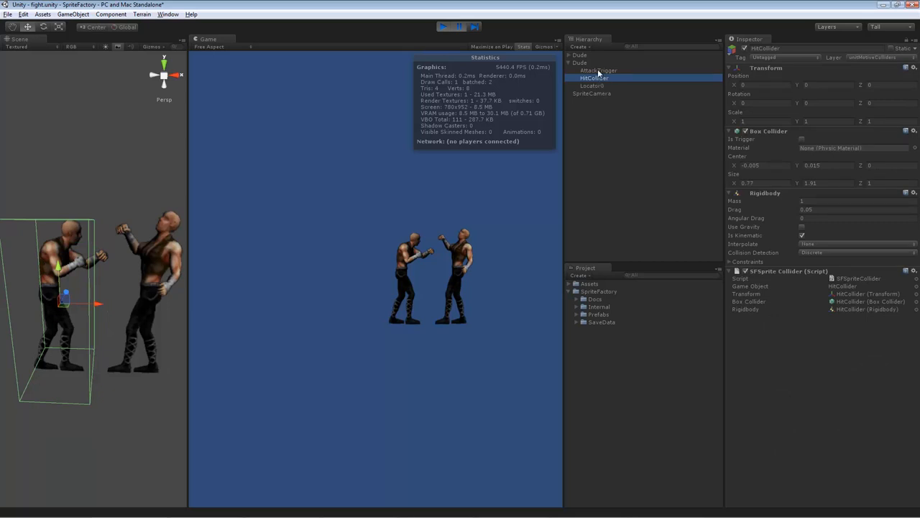
{"action": "left_click", "coordinate": [597, 69]}
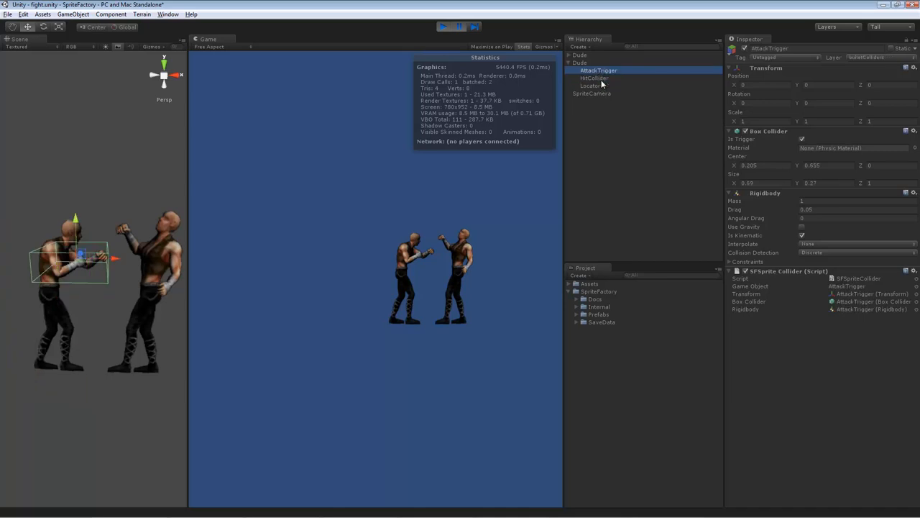
{"action": "mouse_move", "coordinate": [601, 84]}
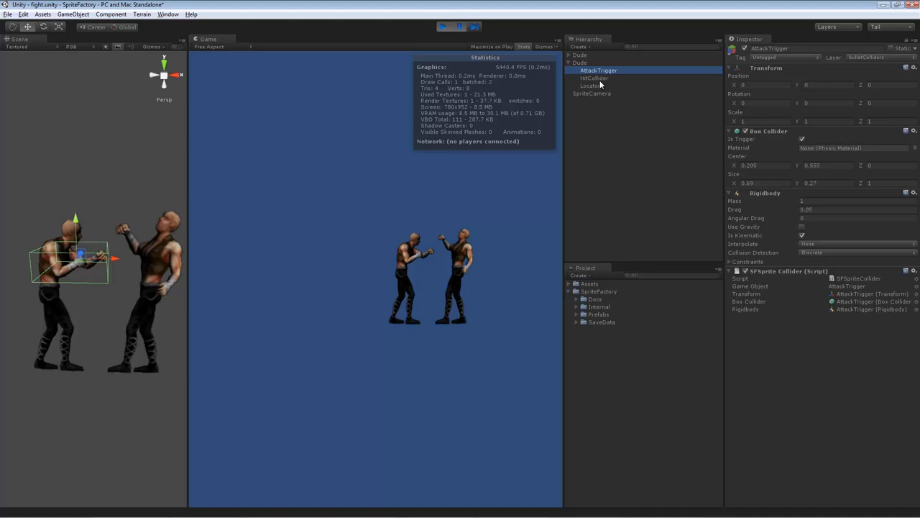
{"action": "mouse_move", "coordinate": [572, 100]}
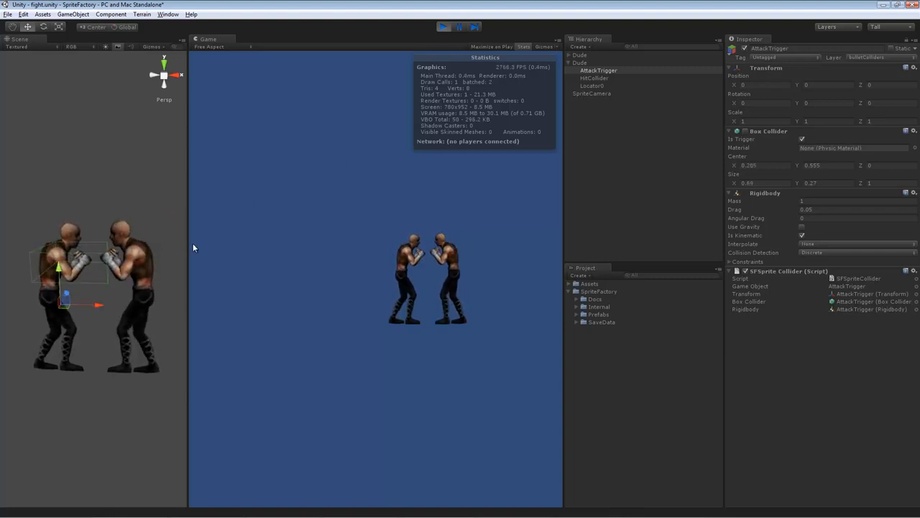
{"action": "mouse_move", "coordinate": [466, 45]}
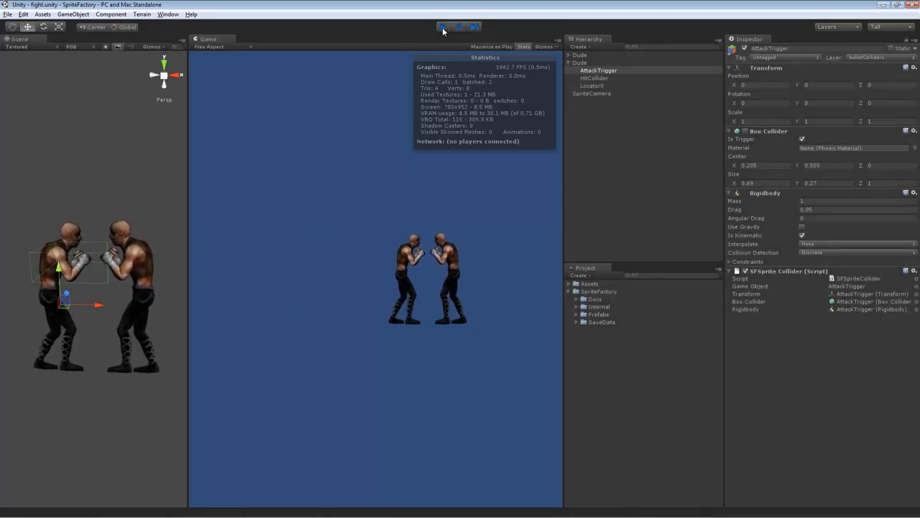
Step: Stop the game and bring up the Dude master sprite in the Sprite Factory editor
{"action": "left_click", "coordinate": [167, 14]}
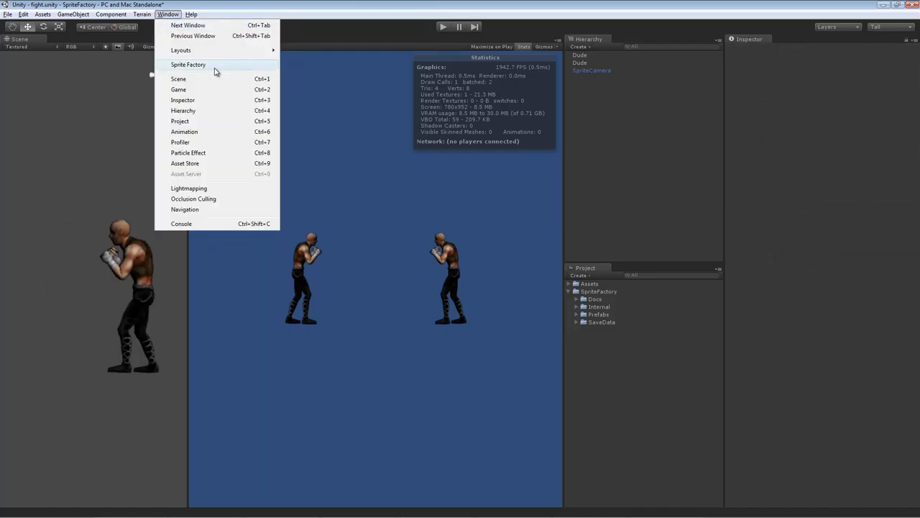
{"action": "left_click", "coordinate": [189, 64]}
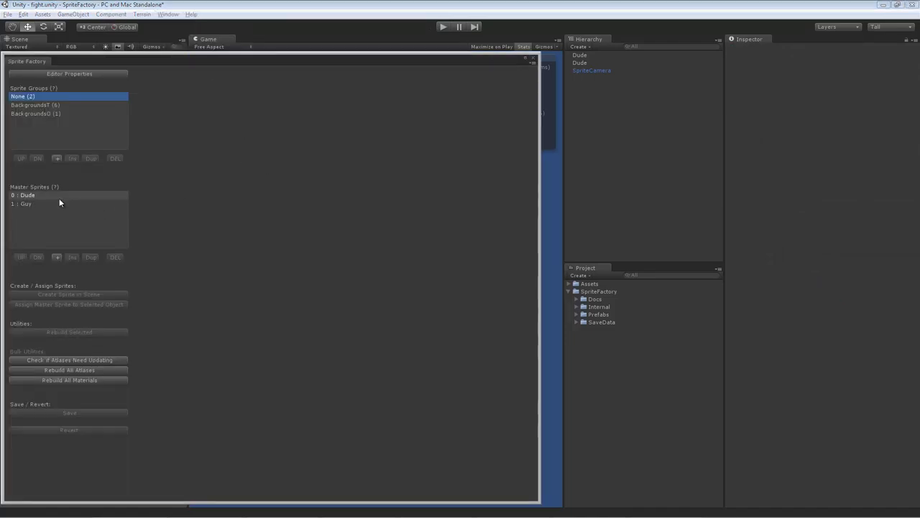
{"action": "left_click", "coordinate": [26, 195]}
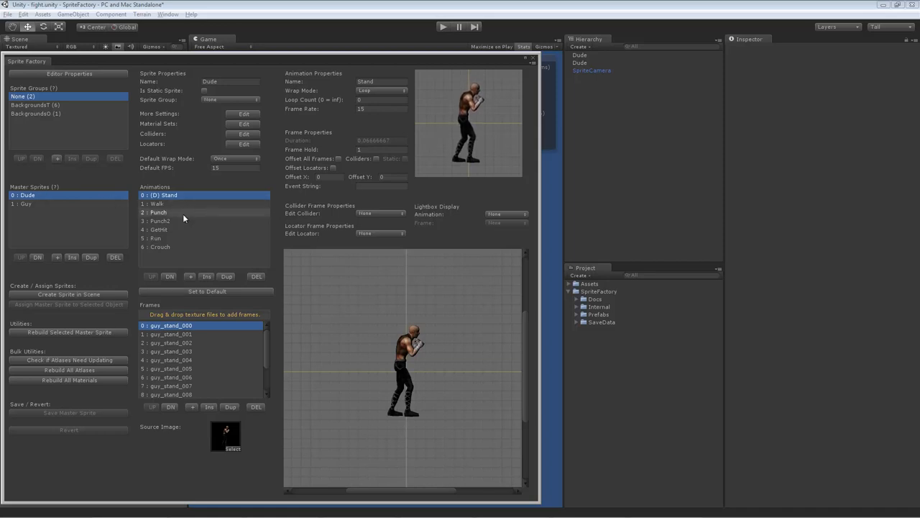
Step: Select the Punch animation and preview its first, later and last frames
{"action": "left_click", "coordinate": [158, 213]}
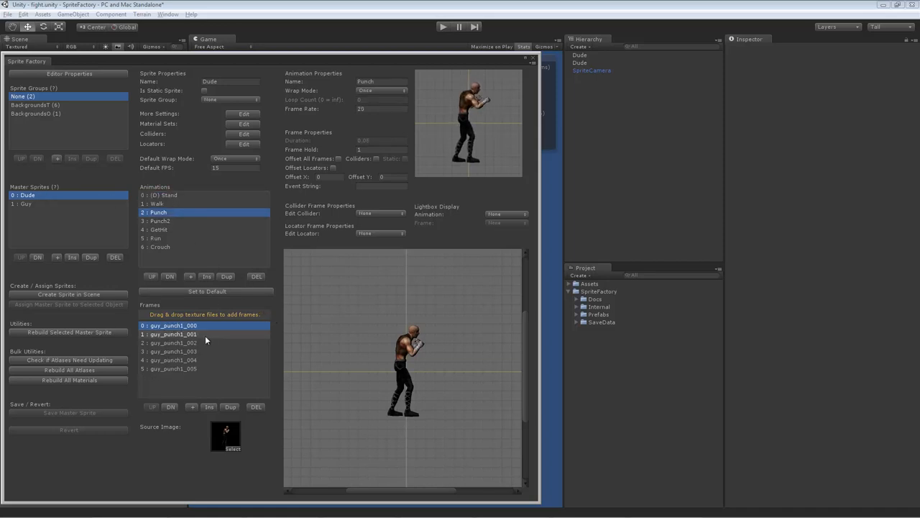
{"action": "left_click", "coordinate": [173, 360]}
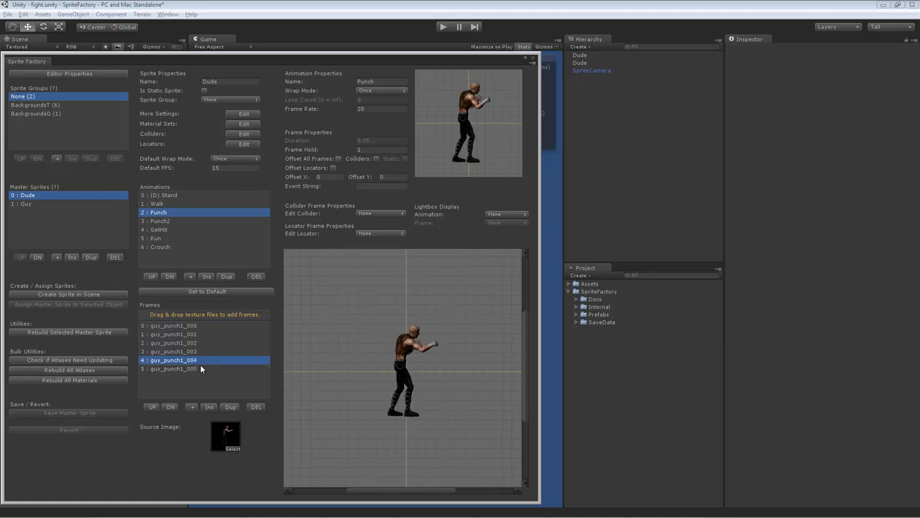
{"action": "left_click", "coordinate": [172, 368]}
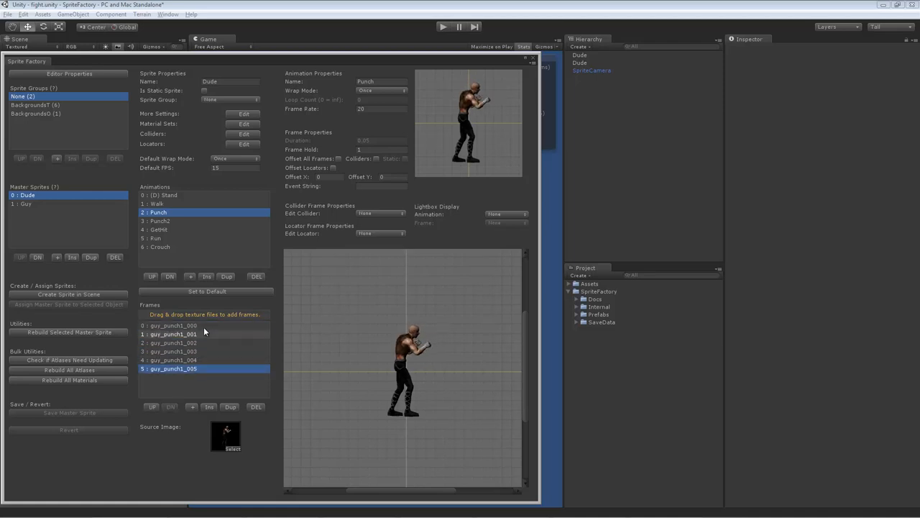
{"action": "left_click", "coordinate": [173, 325]}
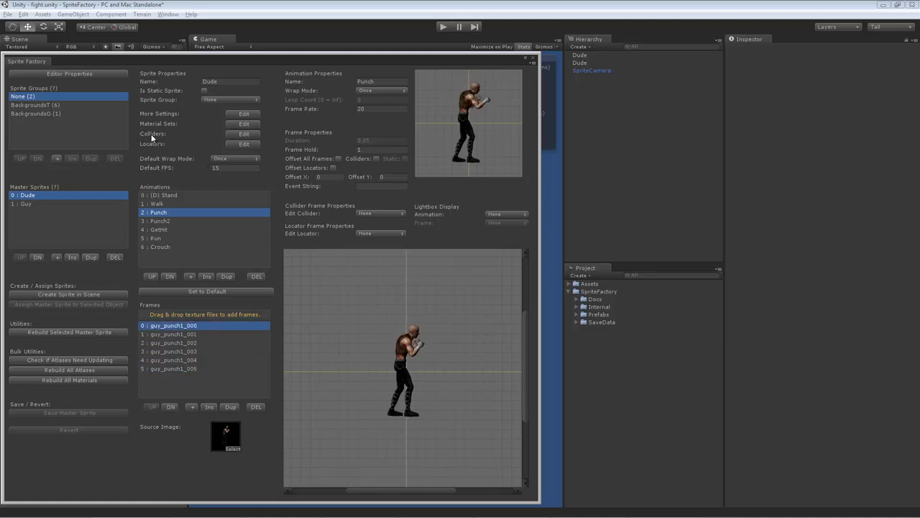
{"action": "left_click", "coordinate": [244, 133]}
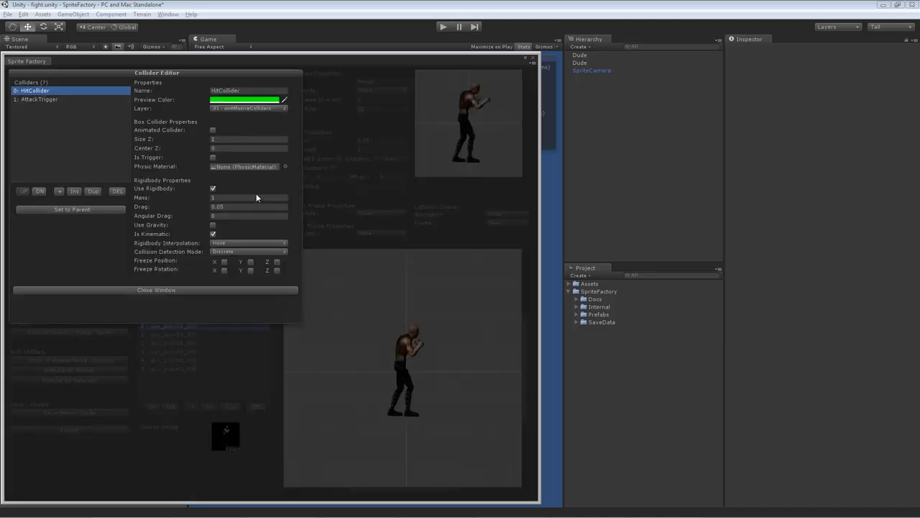
{"action": "mouse_move", "coordinate": [92, 96]}
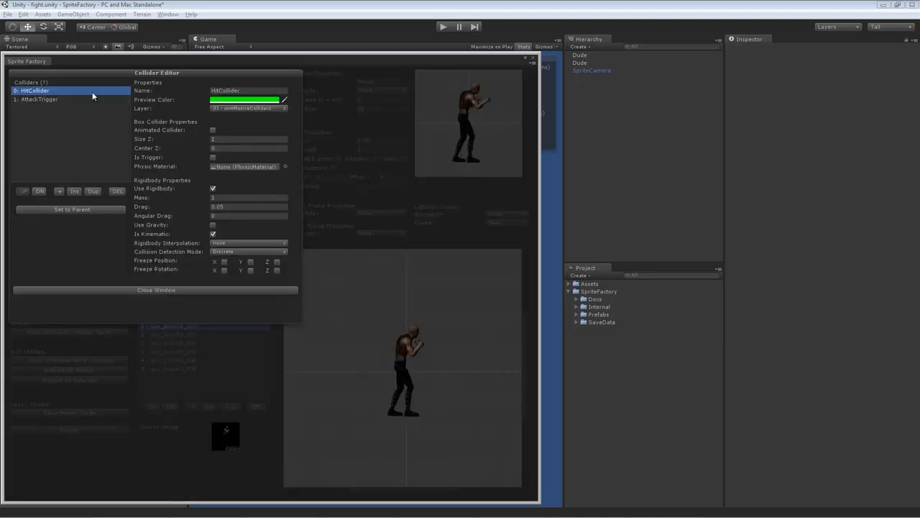
{"action": "left_click", "coordinate": [39, 100]}
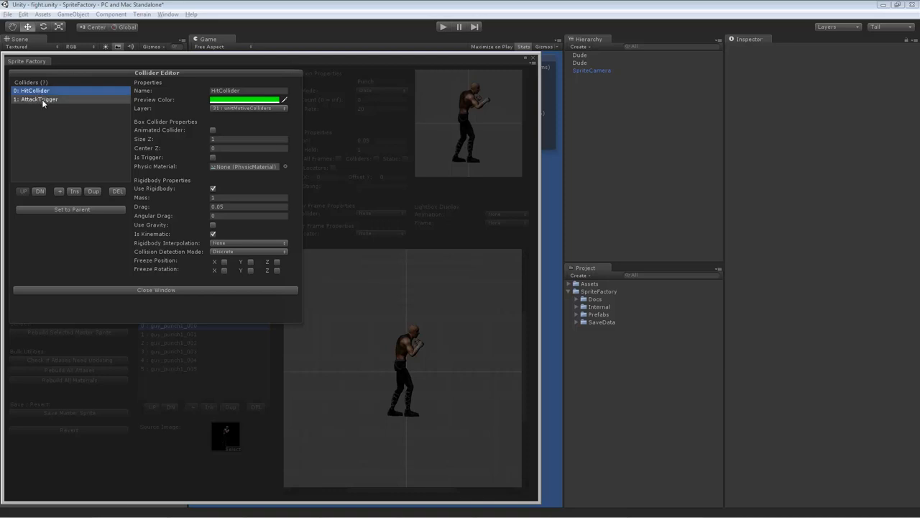
{"action": "left_click", "coordinate": [35, 91]}
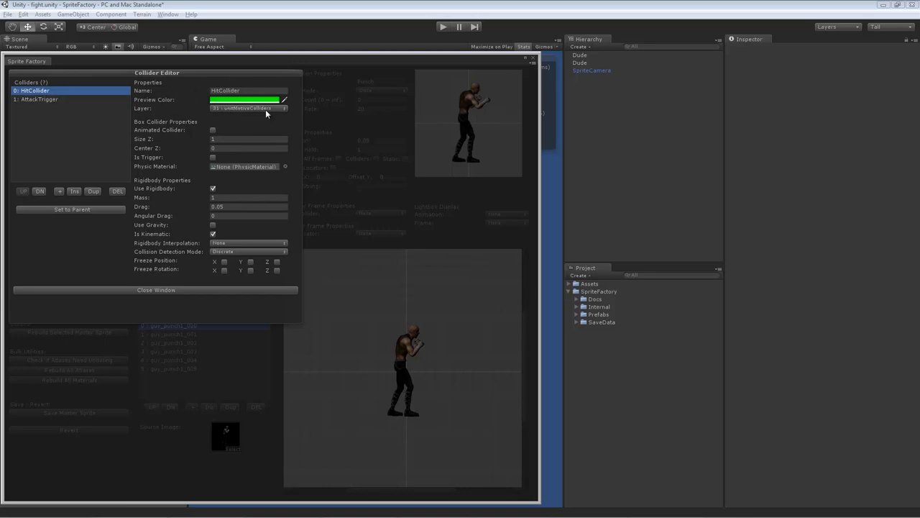
{"action": "mouse_move", "coordinate": [155, 126]}
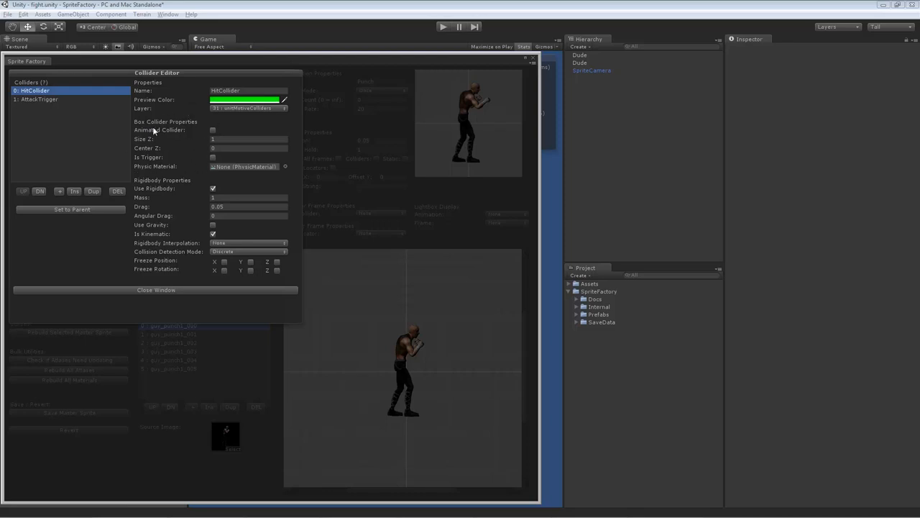
{"action": "mouse_move", "coordinate": [202, 170]}
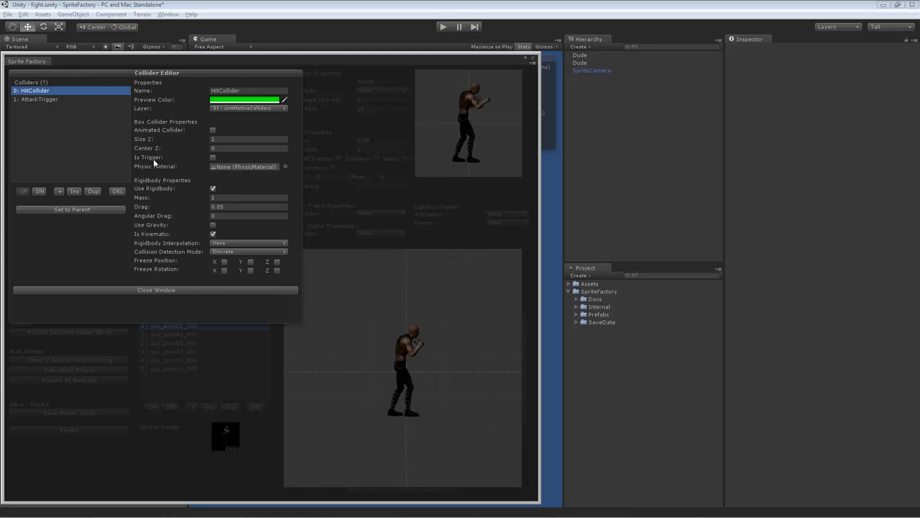
{"action": "mouse_move", "coordinate": [212, 138]}
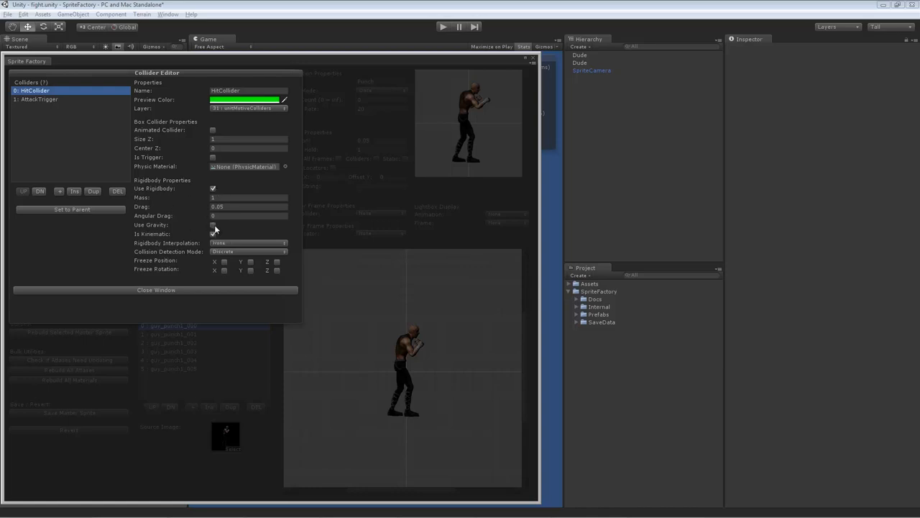
{"action": "left_click", "coordinate": [213, 233]}
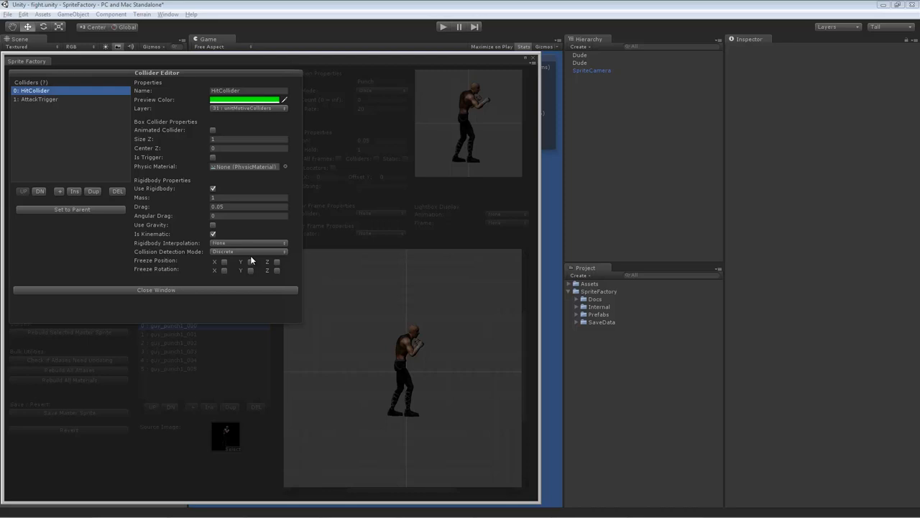
{"action": "mouse_move", "coordinate": [242, 267]}
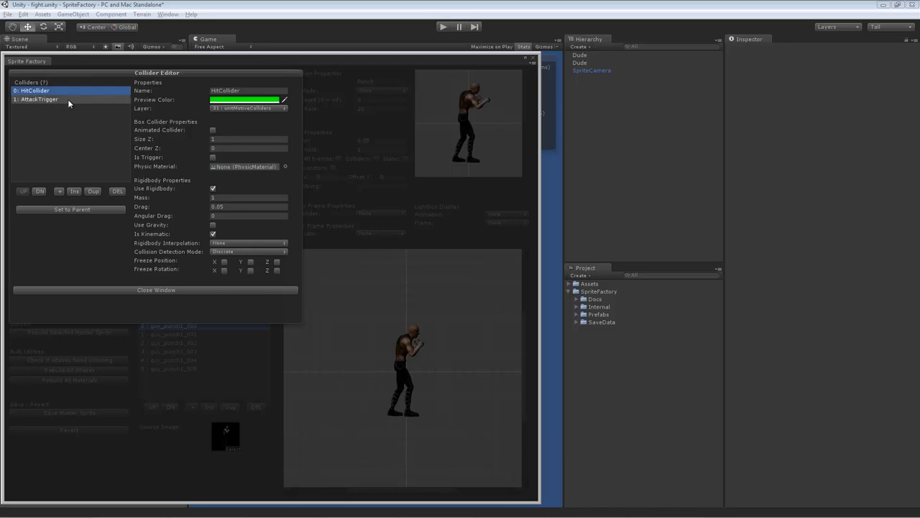
Step: Select AttackTrigger in the Colliders list to show its blue preview colour and trigger options
{"action": "left_click", "coordinate": [40, 99]}
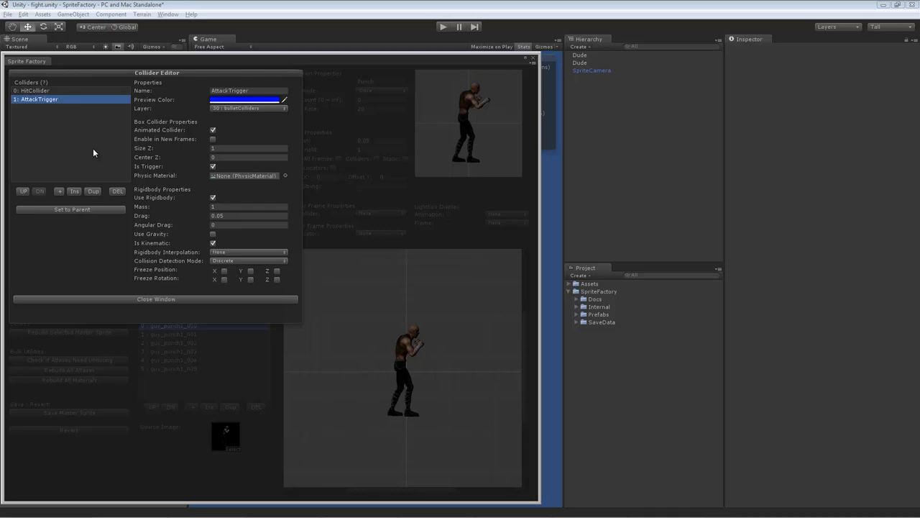
{"action": "mouse_move", "coordinate": [141, 147]}
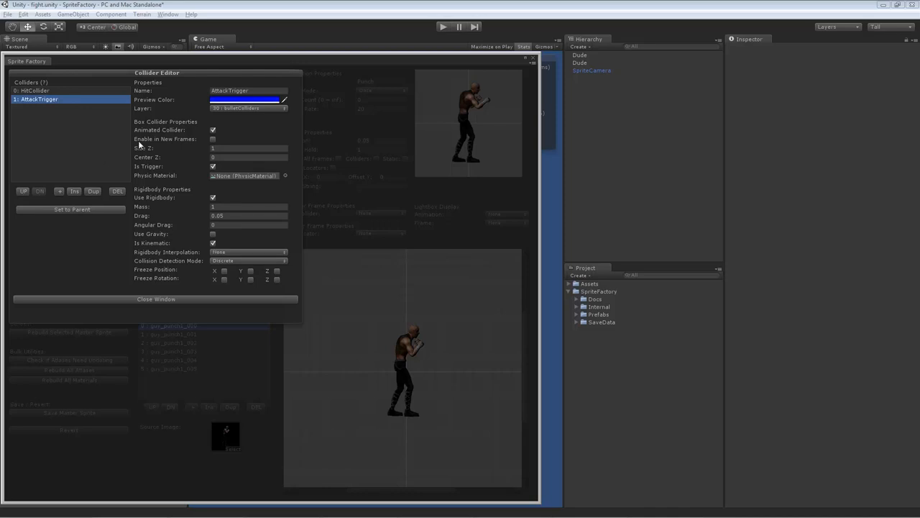
{"action": "left_click", "coordinate": [213, 129]}
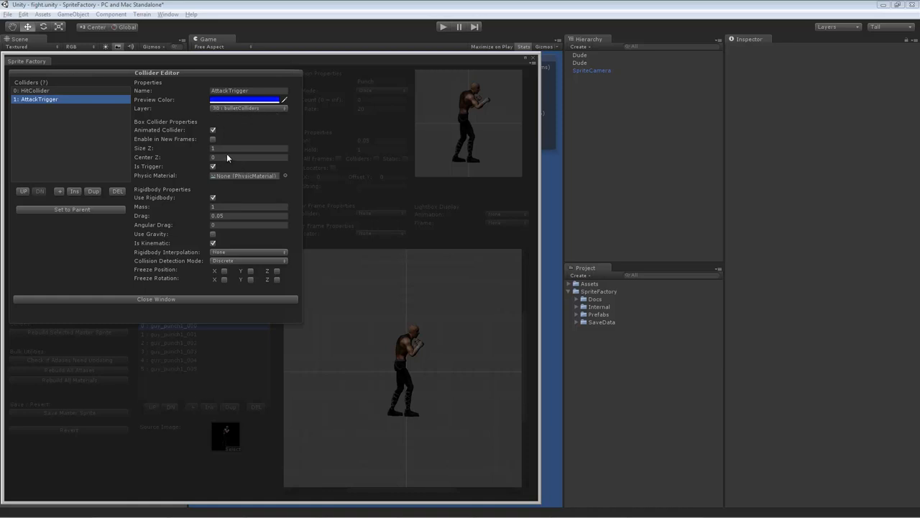
{"action": "mouse_move", "coordinate": [221, 112]}
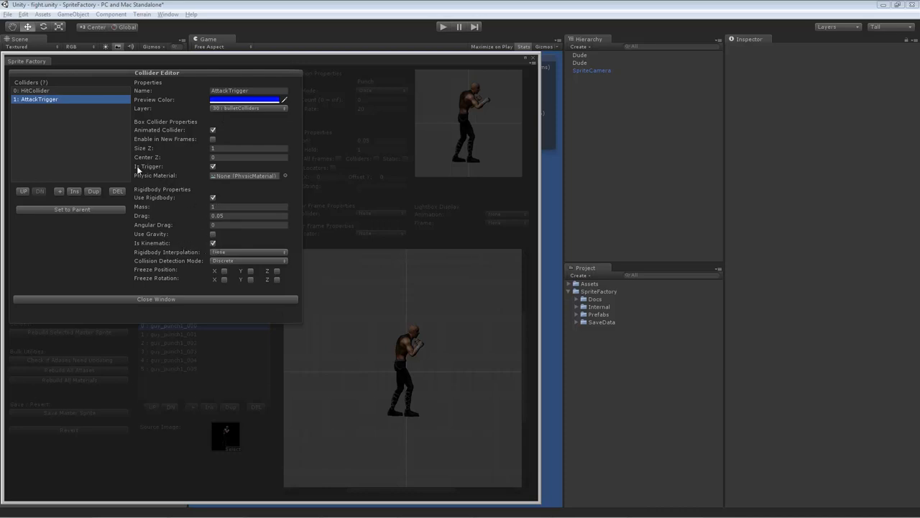
{"action": "mouse_move", "coordinate": [107, 131]}
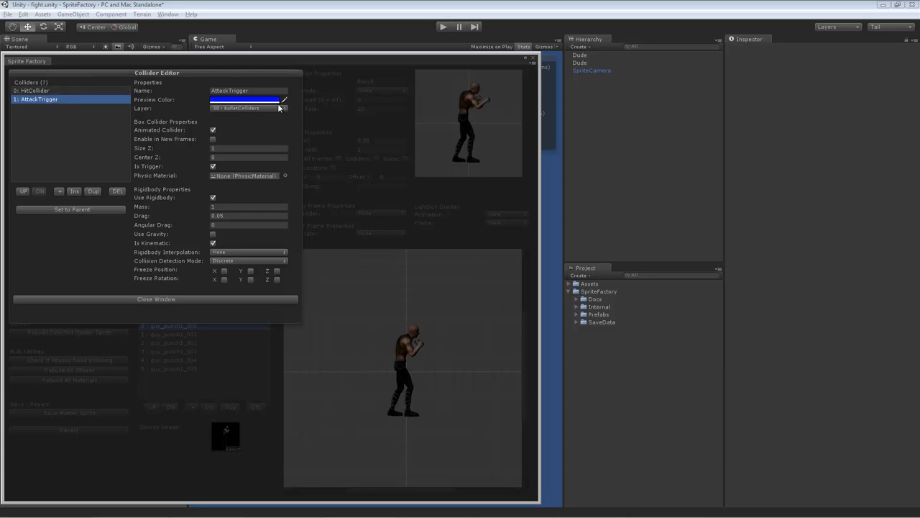
{"action": "mouse_move", "coordinate": [192, 276]}
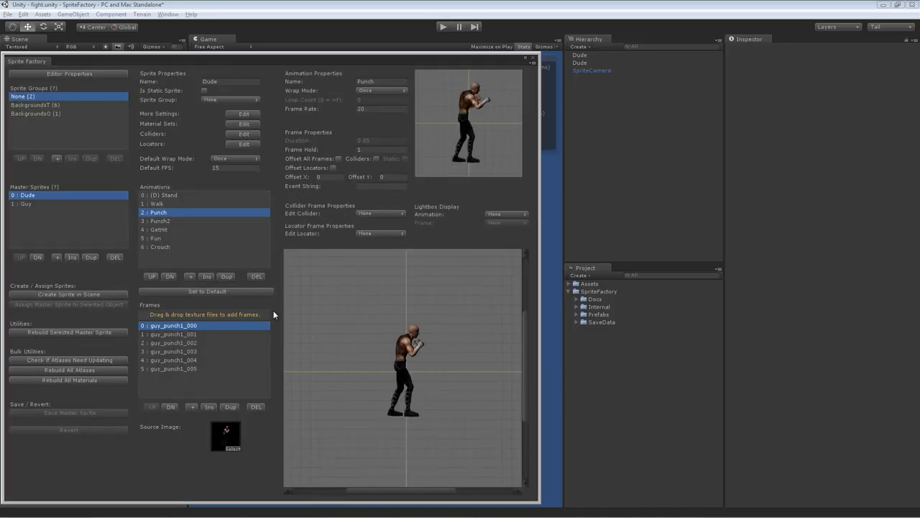
{"action": "mouse_move", "coordinate": [371, 224]}
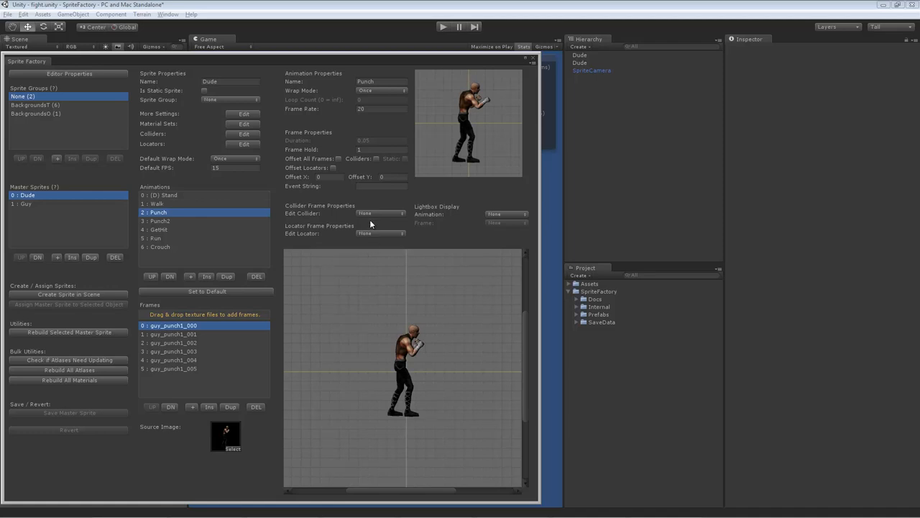
{"action": "mouse_move", "coordinate": [190, 309]}
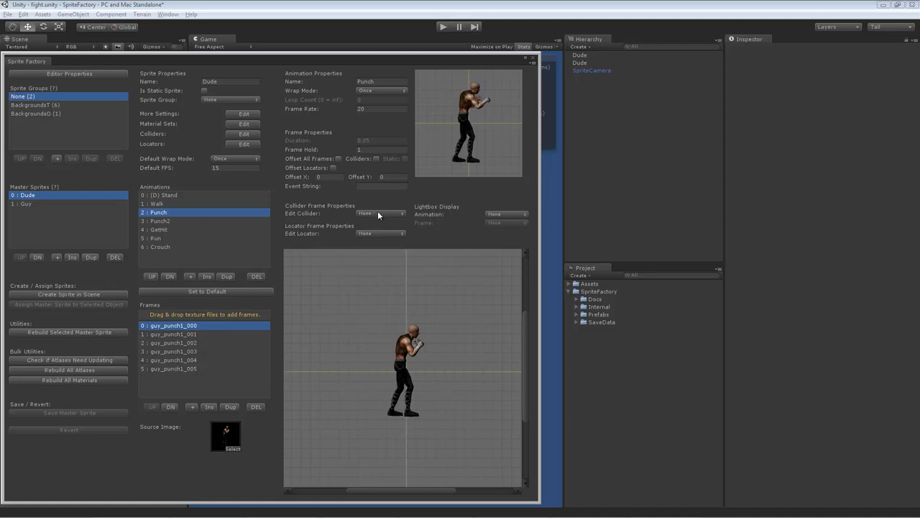
{"action": "mouse_move", "coordinate": [302, 218]}
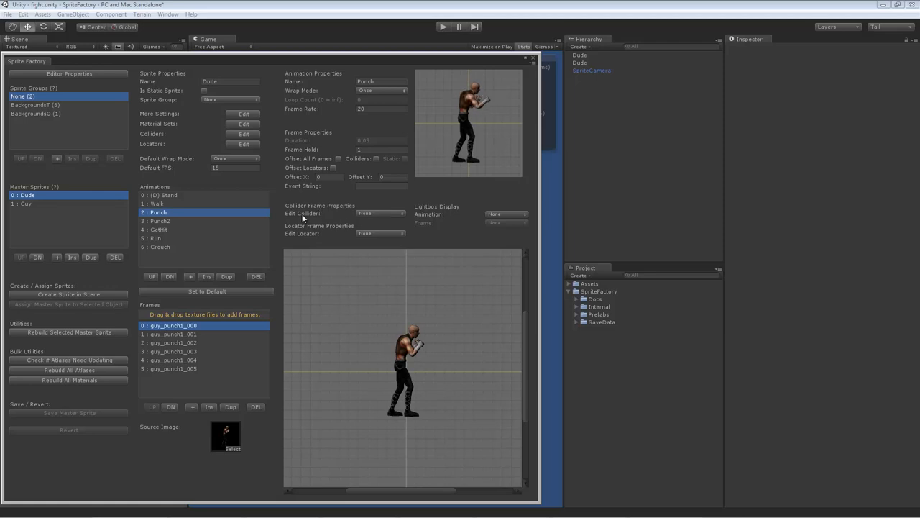
Step: Set Edit Collider to HitCollider so its green box shows on the animation frames
{"action": "left_click", "coordinate": [380, 213]}
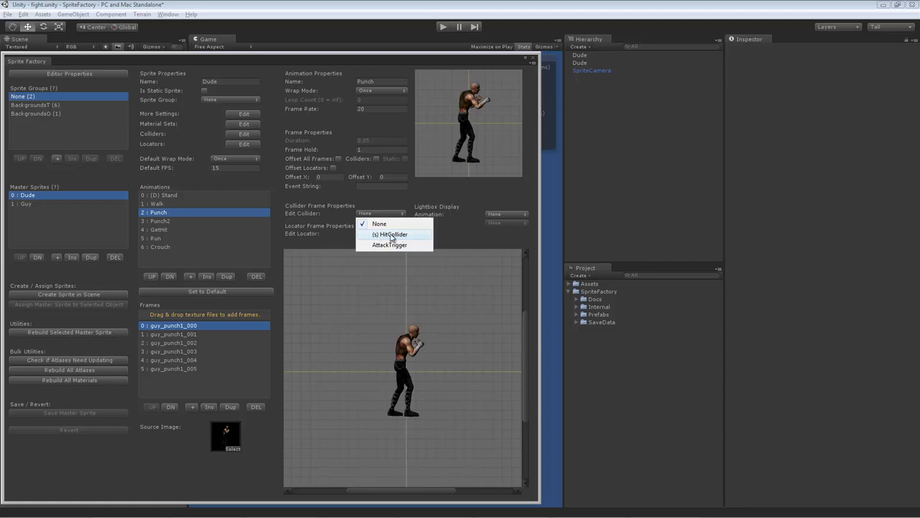
{"action": "left_click", "coordinate": [391, 233]}
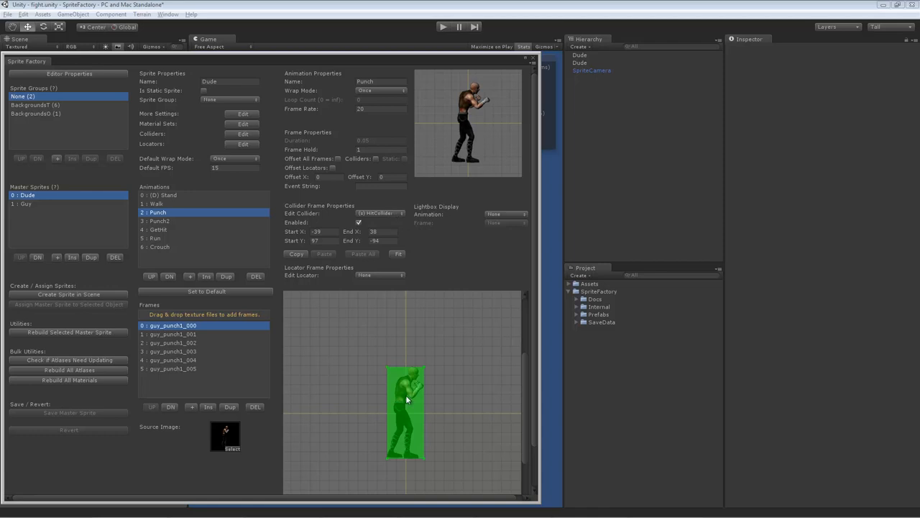
Step: Check the hit collider box on the Run, Crouch, Punch2, Walk and Punch animations and the first Punch frame
{"action": "left_click", "coordinate": [155, 239]}
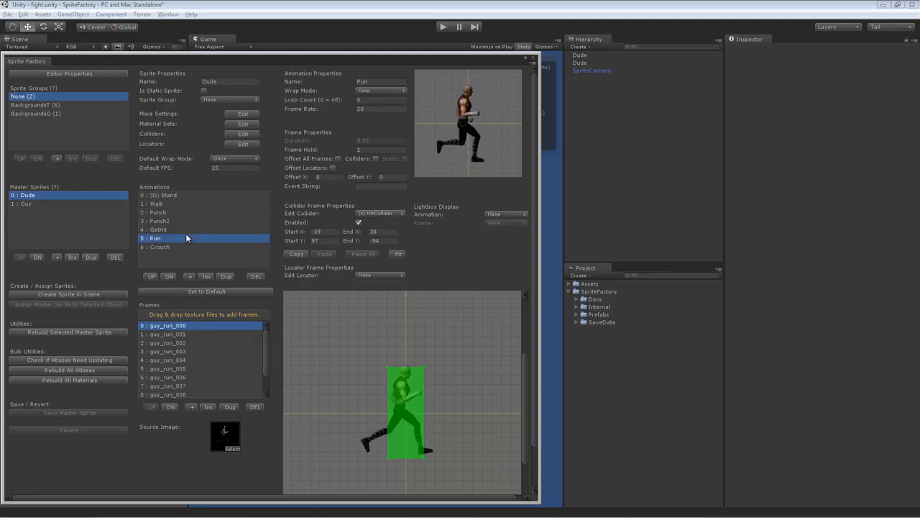
{"action": "left_click", "coordinate": [160, 247]}
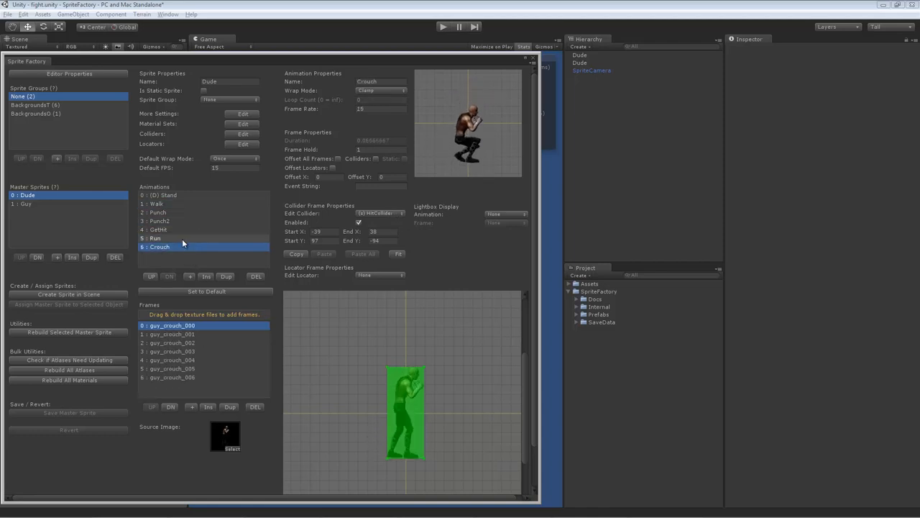
{"action": "left_click", "coordinate": [160, 221]}
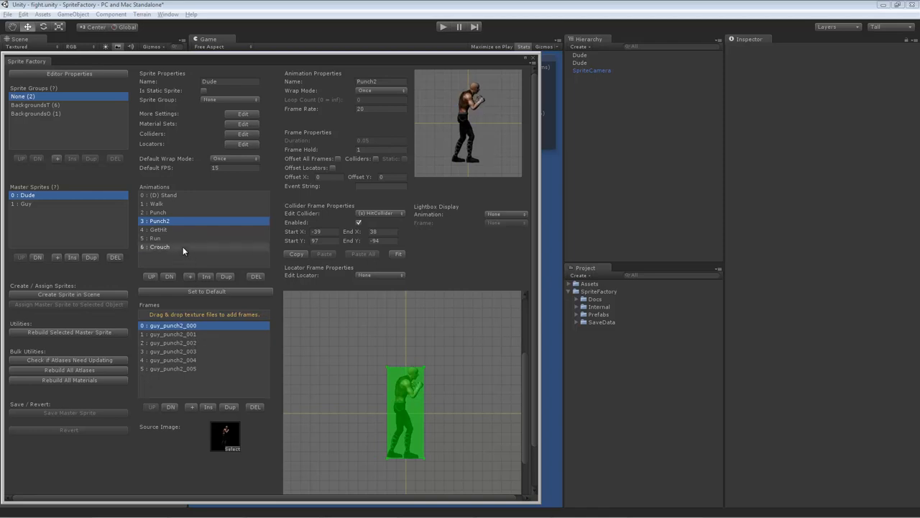
{"action": "left_click", "coordinate": [155, 239]}
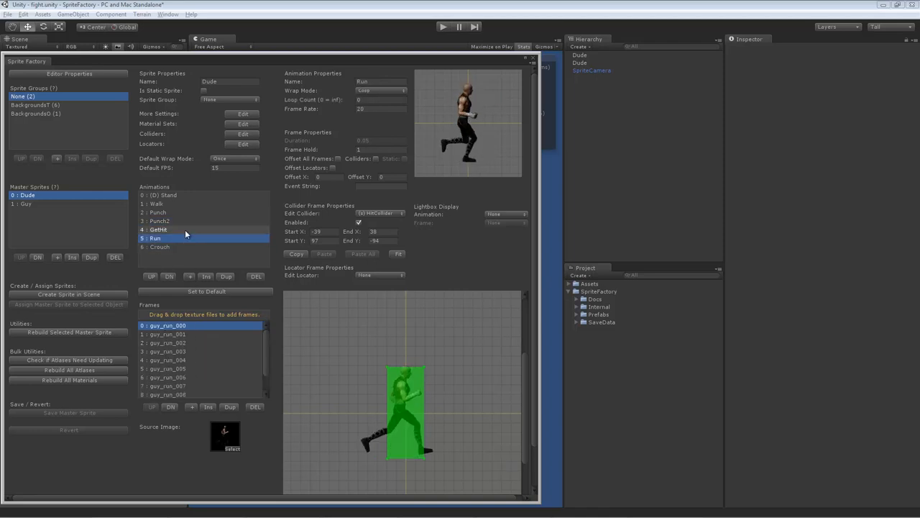
{"action": "left_click", "coordinate": [155, 204]}
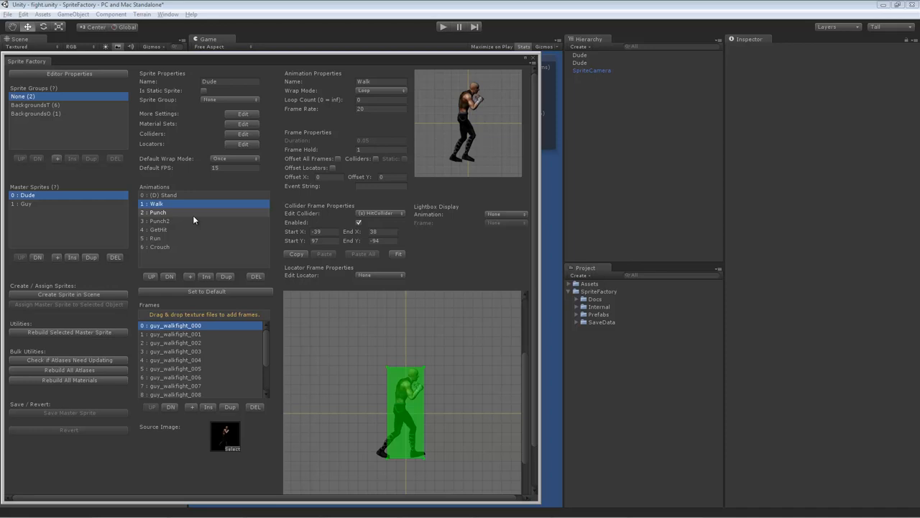
{"action": "left_click", "coordinate": [159, 222]}
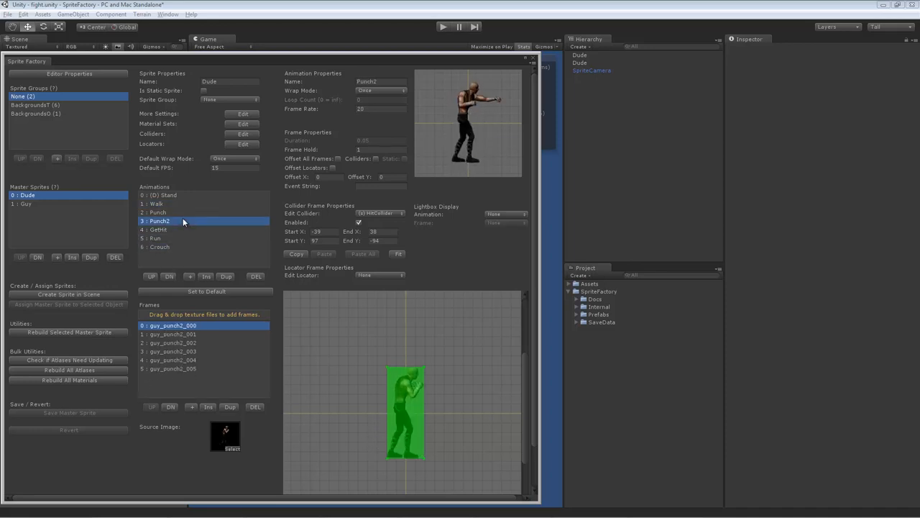
{"action": "left_click", "coordinate": [157, 213]}
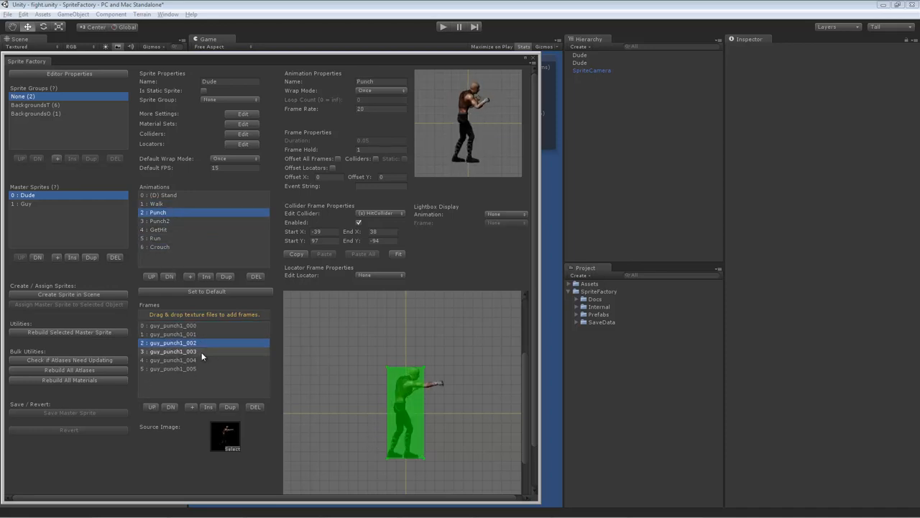
{"action": "left_click", "coordinate": [172, 325]}
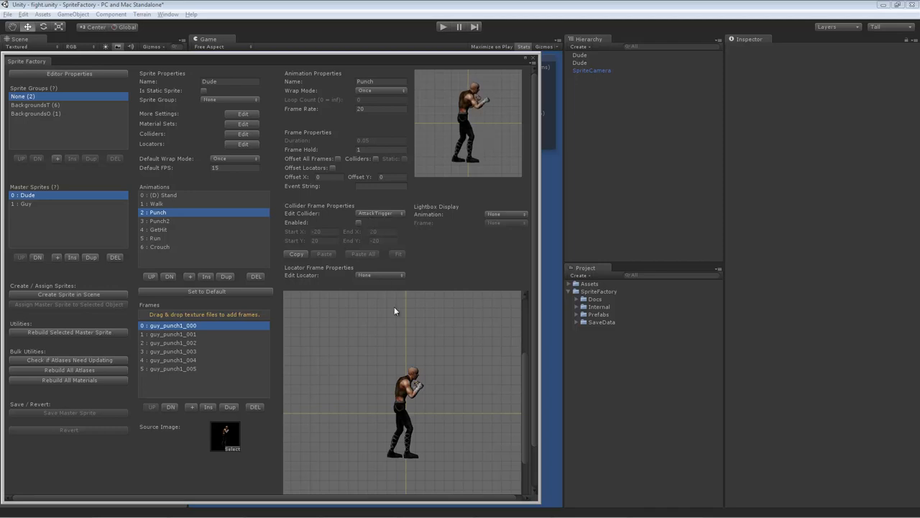
{"action": "mouse_move", "coordinate": [391, 225]}
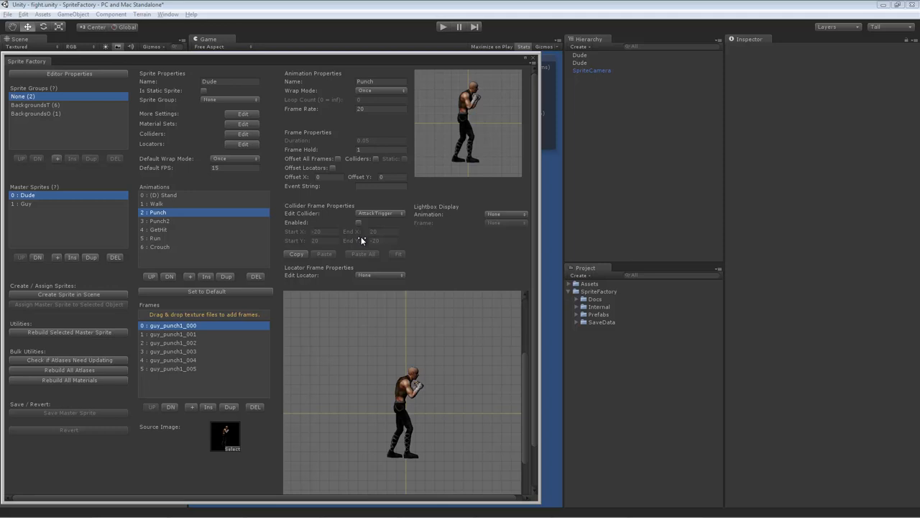
Step: Step through the Punch frames to find the ones carrying the blue attack-trigger box on the extended arm
{"action": "left_click", "coordinate": [155, 204]}
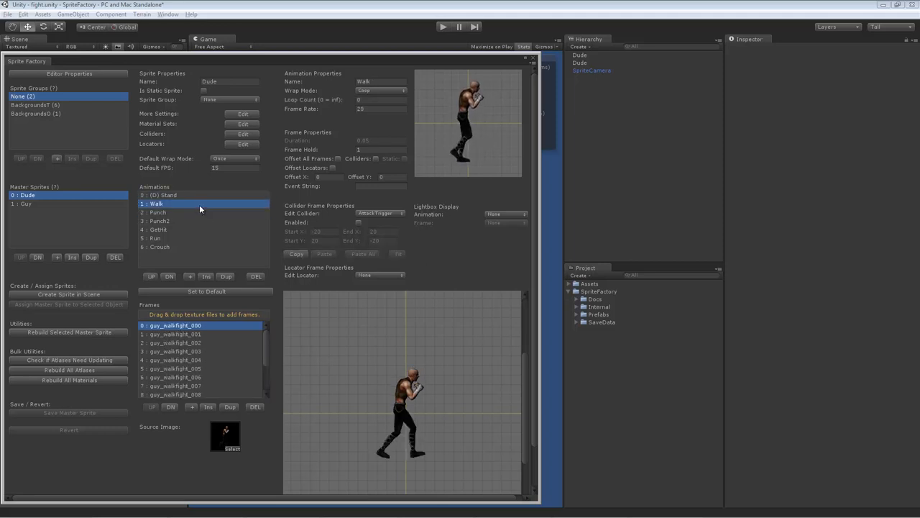
{"action": "left_click", "coordinate": [160, 221]}
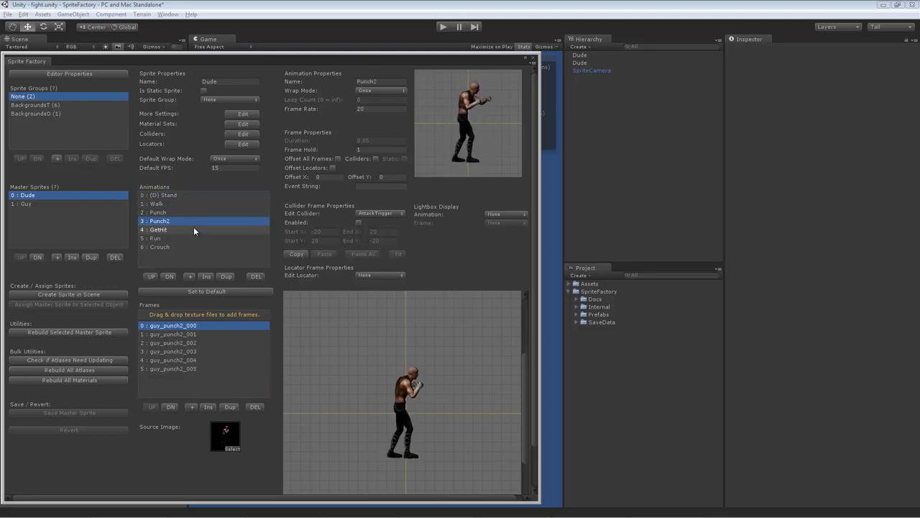
{"action": "left_click", "coordinate": [155, 213]}
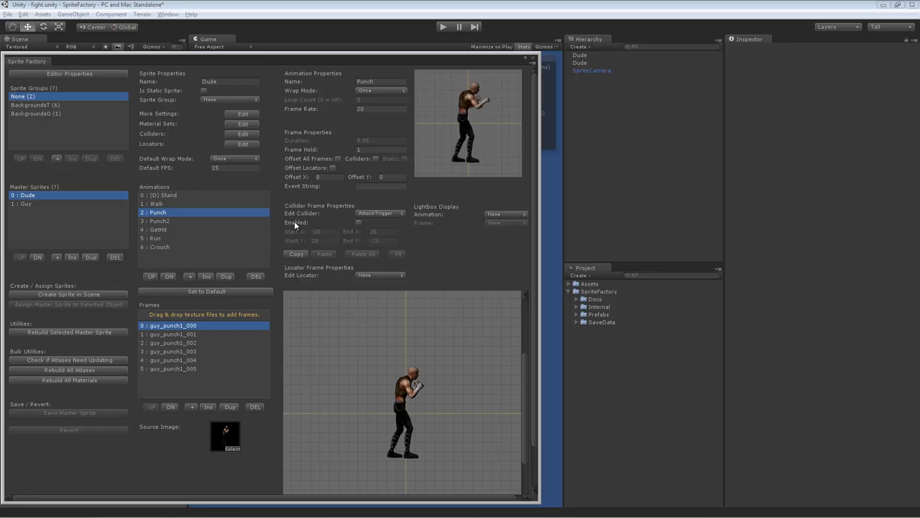
{"action": "left_click", "coordinate": [172, 334]}
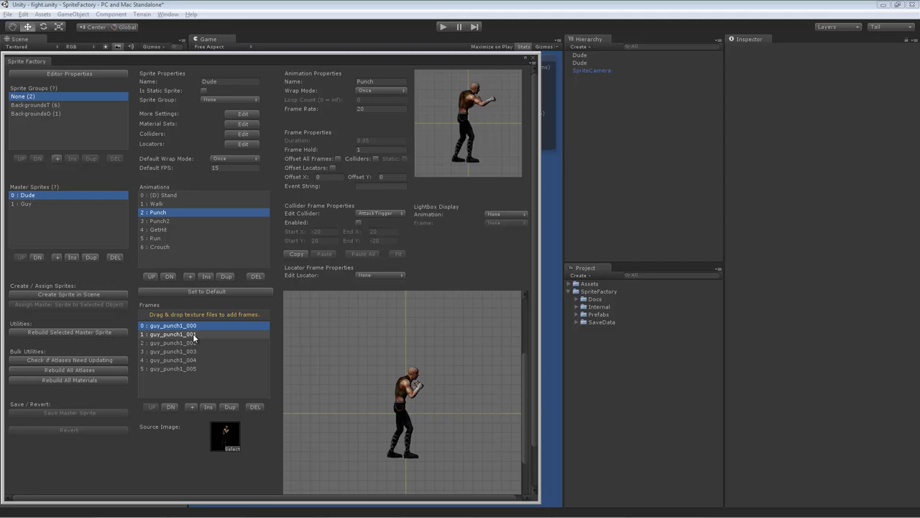
{"action": "left_click", "coordinate": [173, 342]}
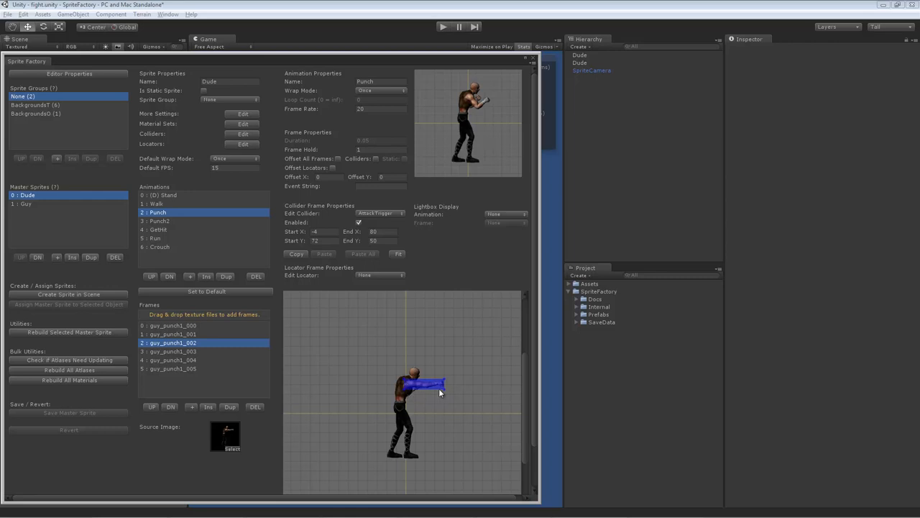
{"action": "mouse_move", "coordinate": [443, 392]}
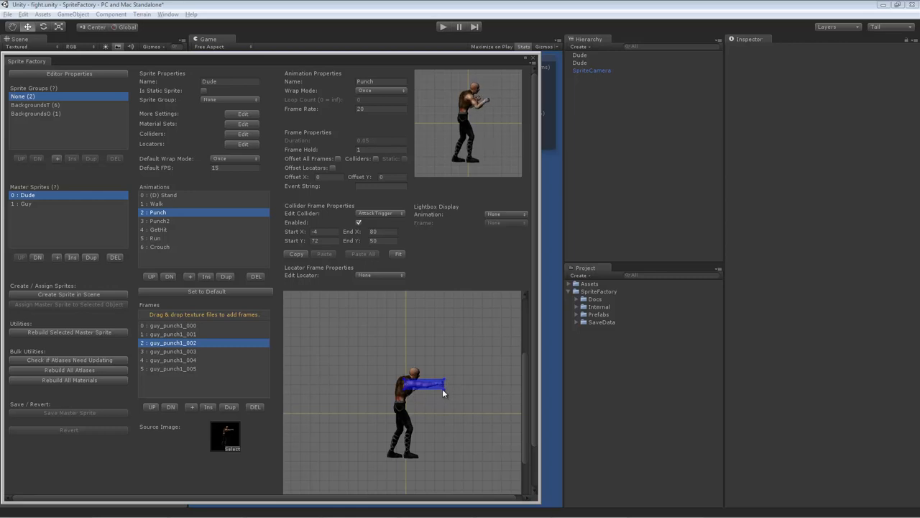
{"action": "mouse_move", "coordinate": [404, 386]}
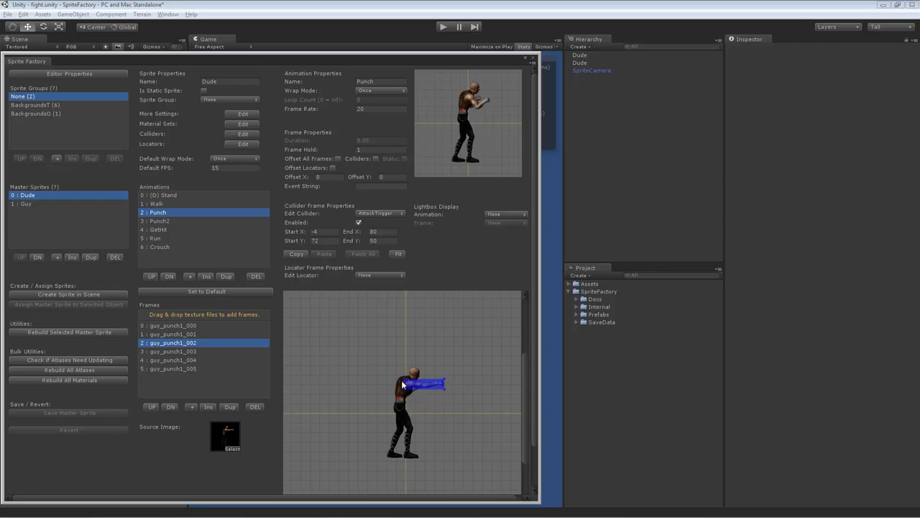
{"action": "mouse_move", "coordinate": [449, 394]}
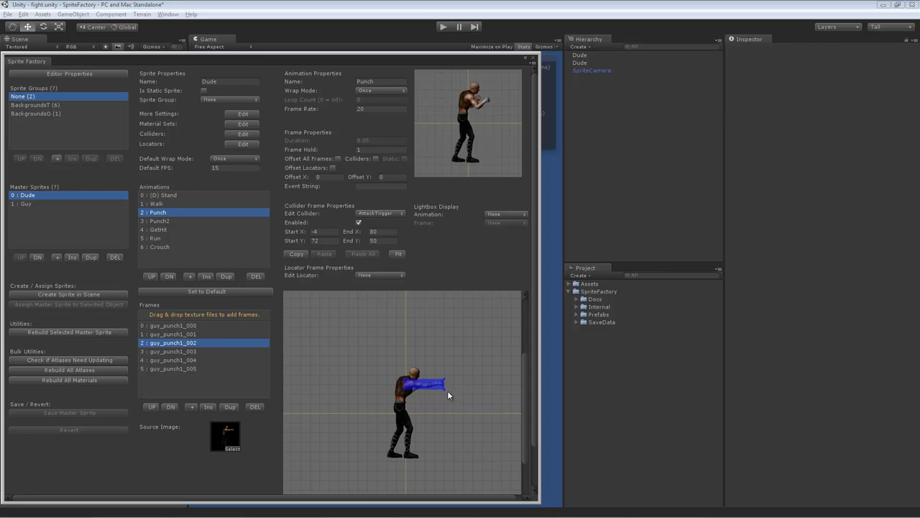
{"action": "left_click", "coordinate": [173, 351]}
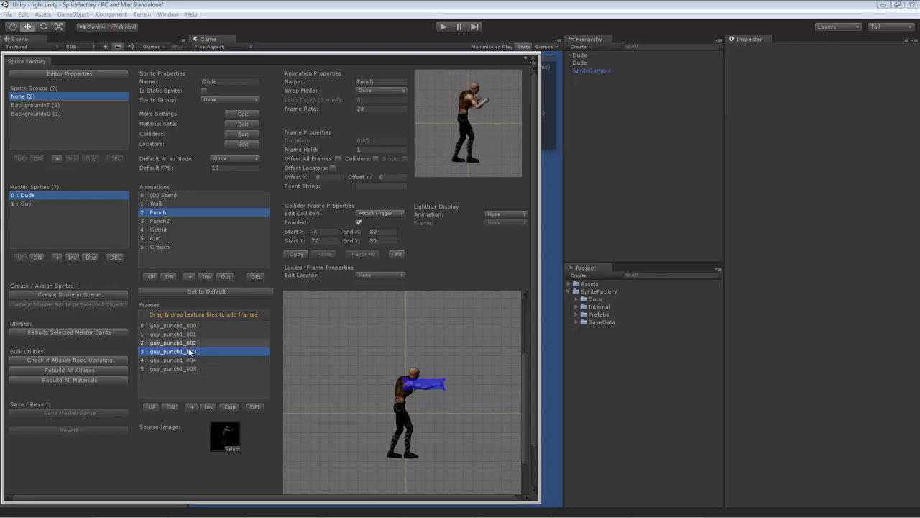
{"action": "left_click", "coordinate": [172, 360]}
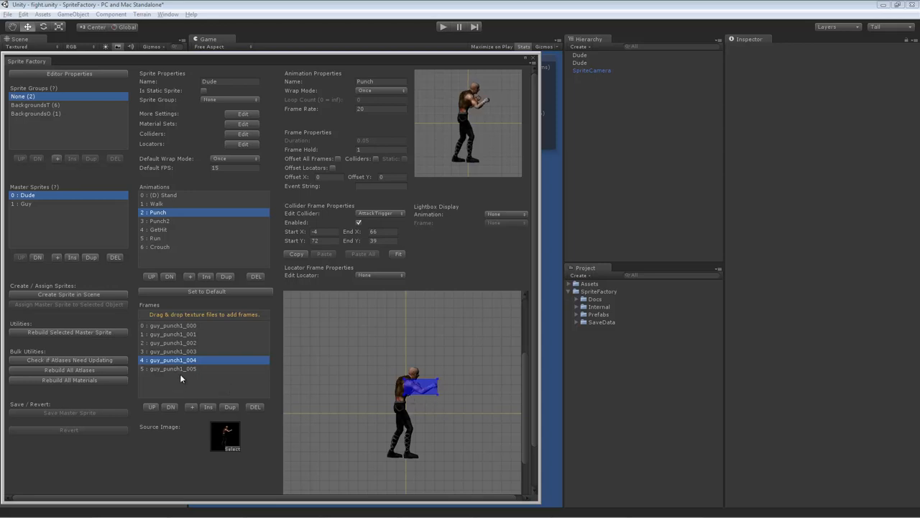
{"action": "left_click", "coordinate": [173, 334]}
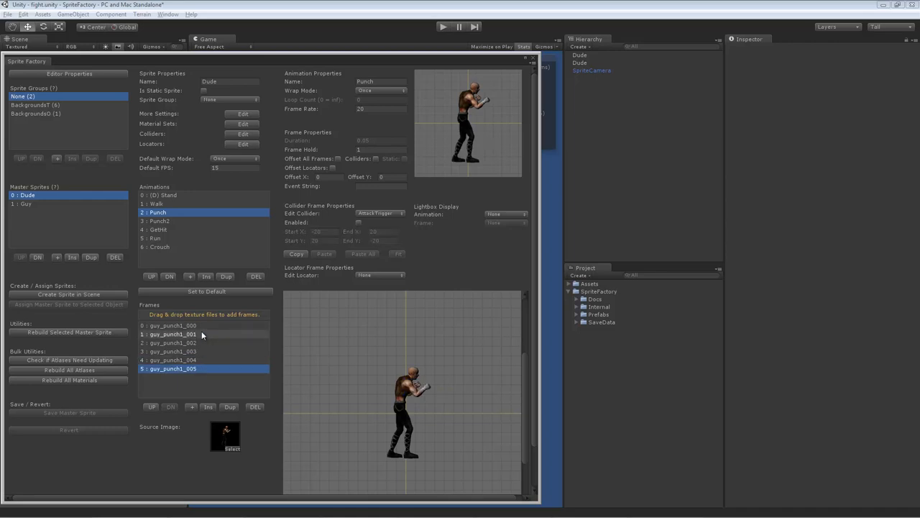
{"action": "left_click", "coordinate": [172, 360]}
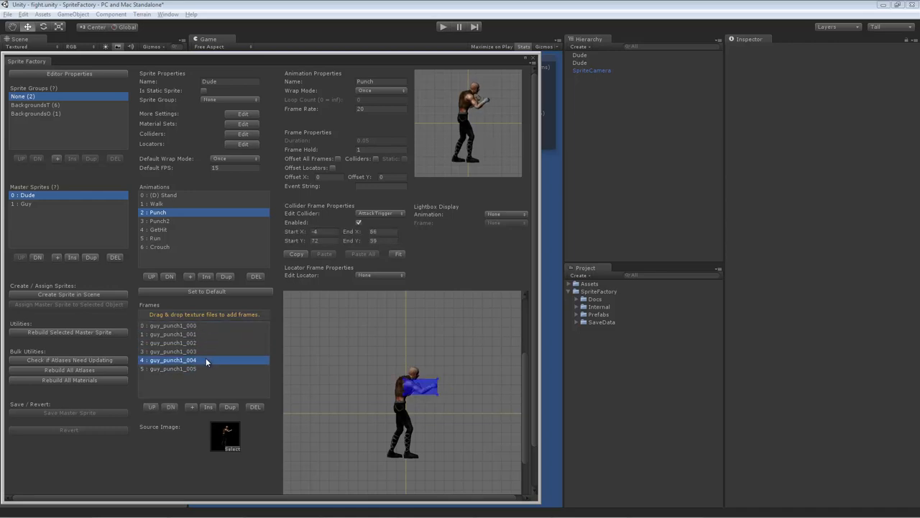
{"action": "left_click", "coordinate": [172, 342]}
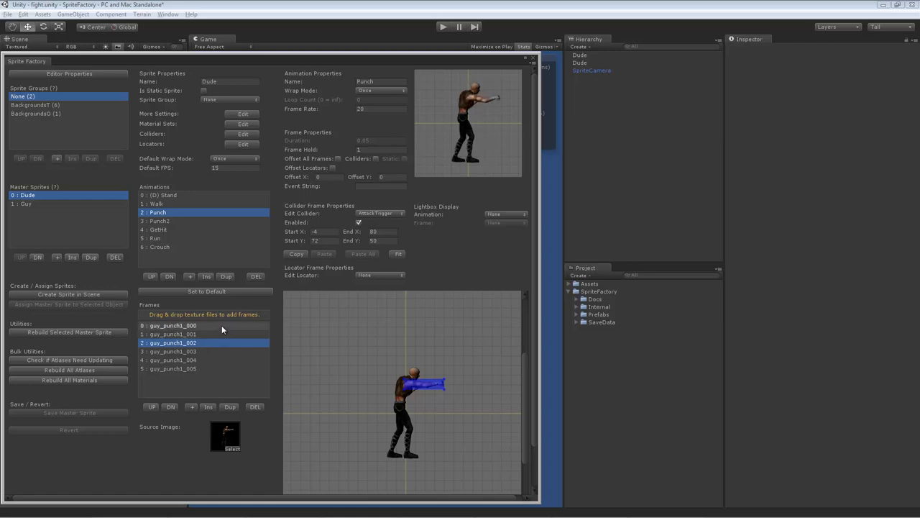
Step: Step through the Punch2 frames up to the one with the arm fully out and its trigger box
{"action": "left_click", "coordinate": [159, 221]}
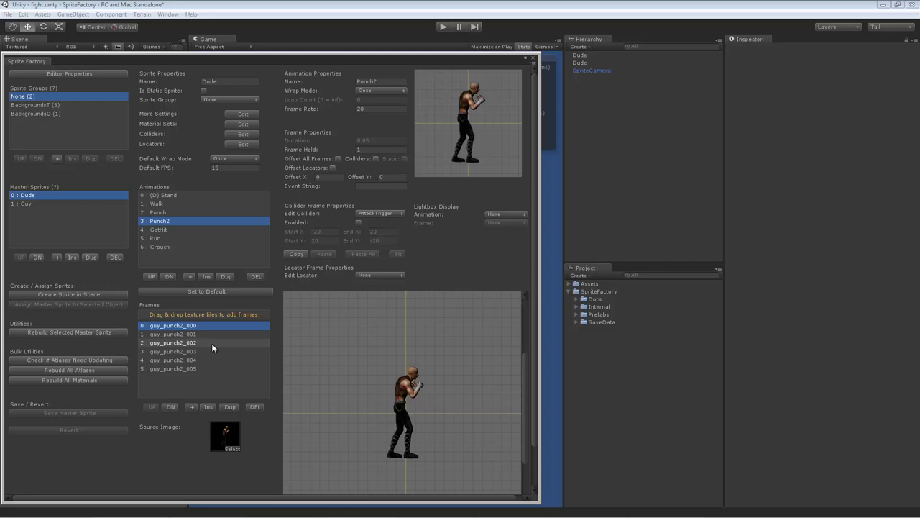
{"action": "left_click", "coordinate": [173, 342]}
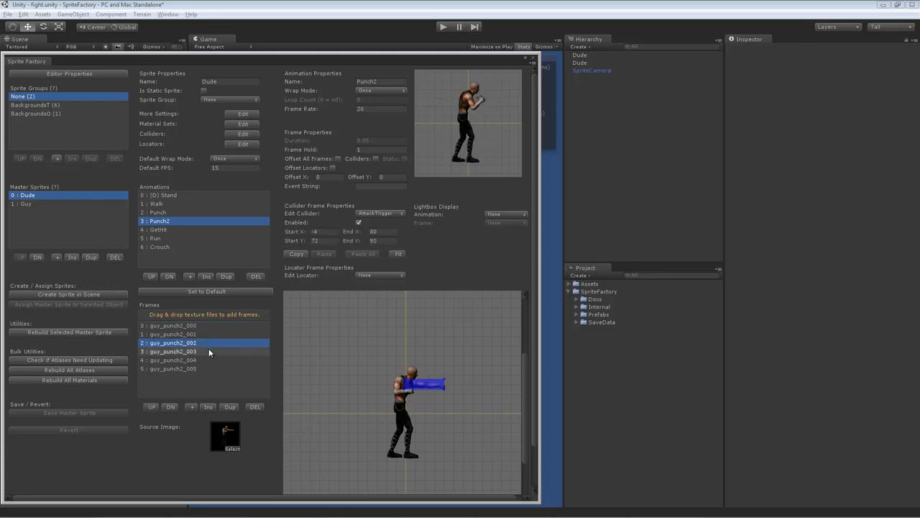
{"action": "left_click", "coordinate": [173, 351]}
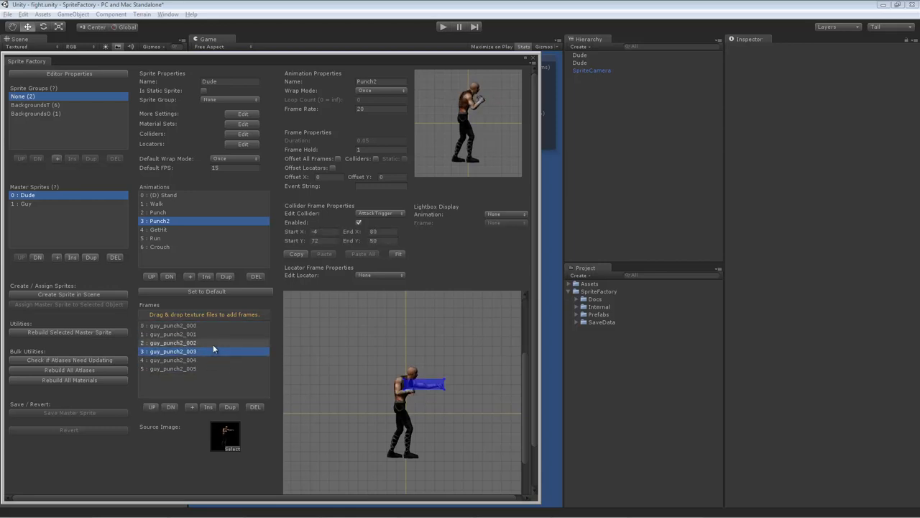
{"action": "left_click", "coordinate": [172, 342]}
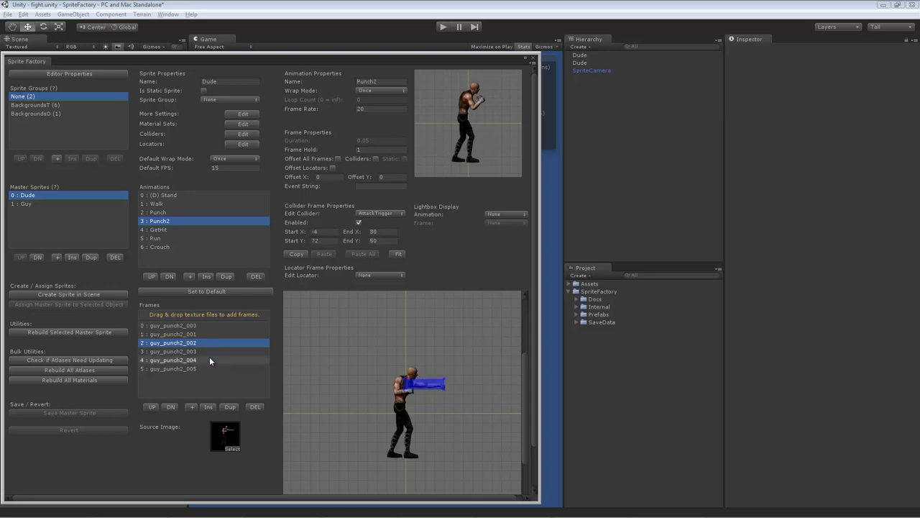
{"action": "left_click", "coordinate": [173, 360]}
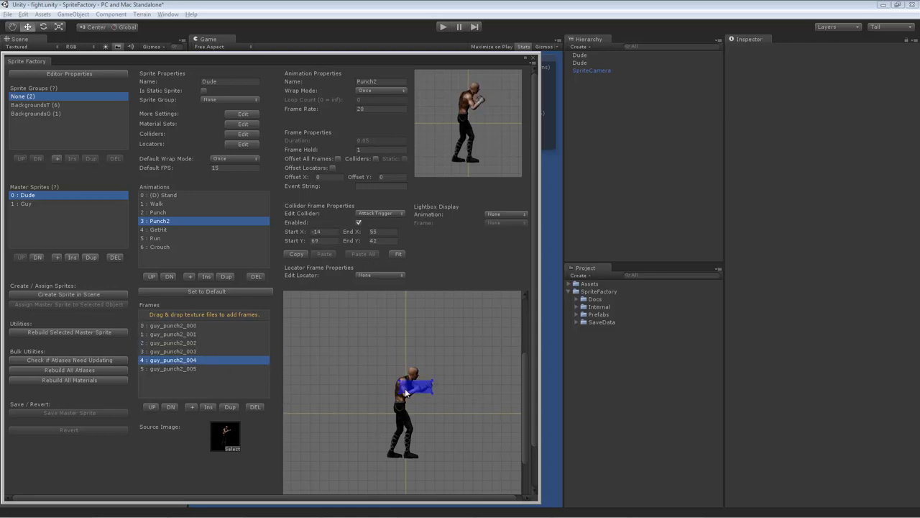
{"action": "mouse_move", "coordinate": [439, 387]}
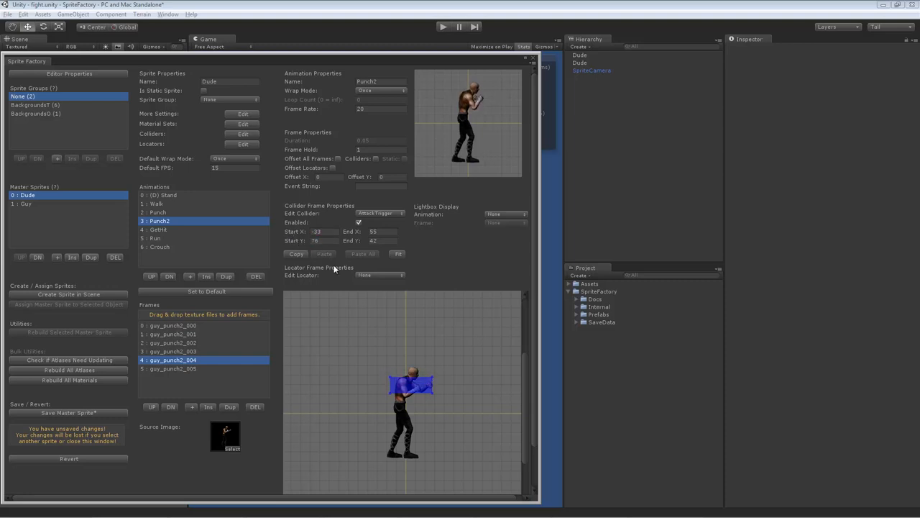
Step: Nudge the attack-trigger box up on the Punch2 frame, then leave the editor for the scene view
{"action": "left_click_drag", "start_coordinate": [434, 396], "coordinate": [434, 386]}
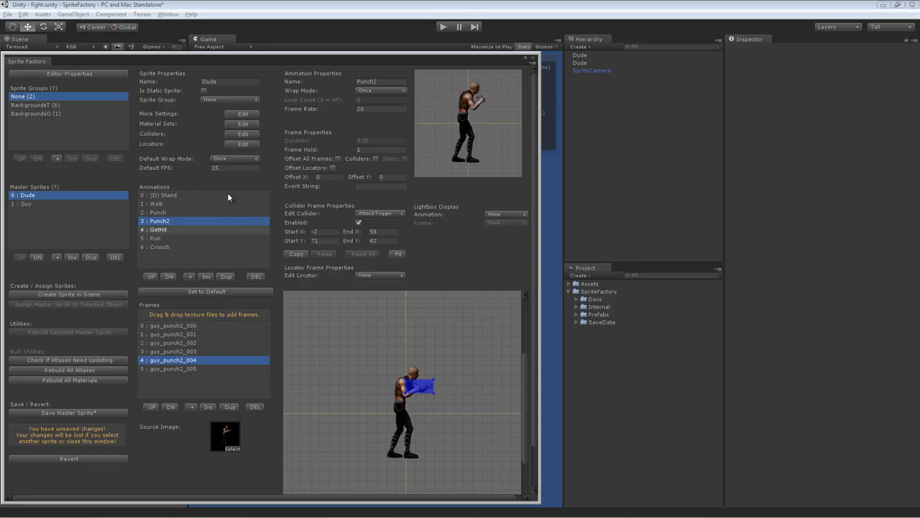
{"action": "left_click", "coordinate": [443, 26]}
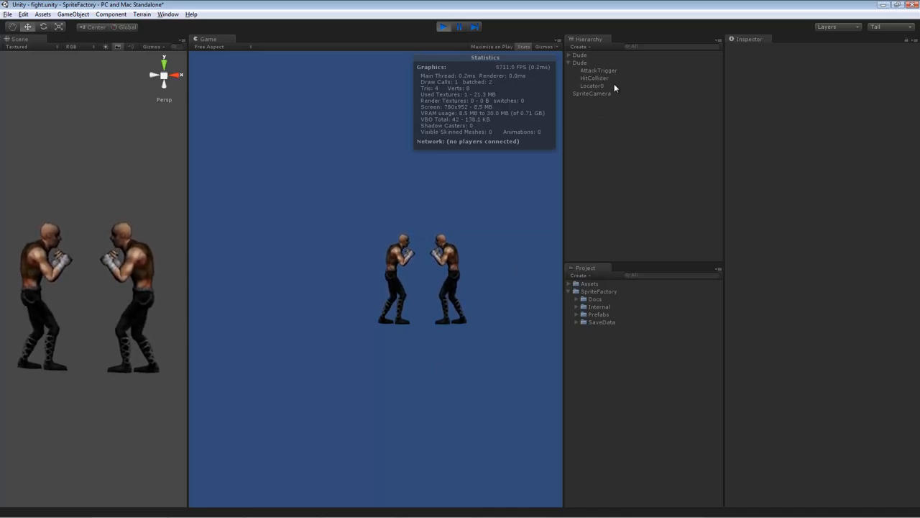
{"action": "left_click", "coordinate": [443, 26]}
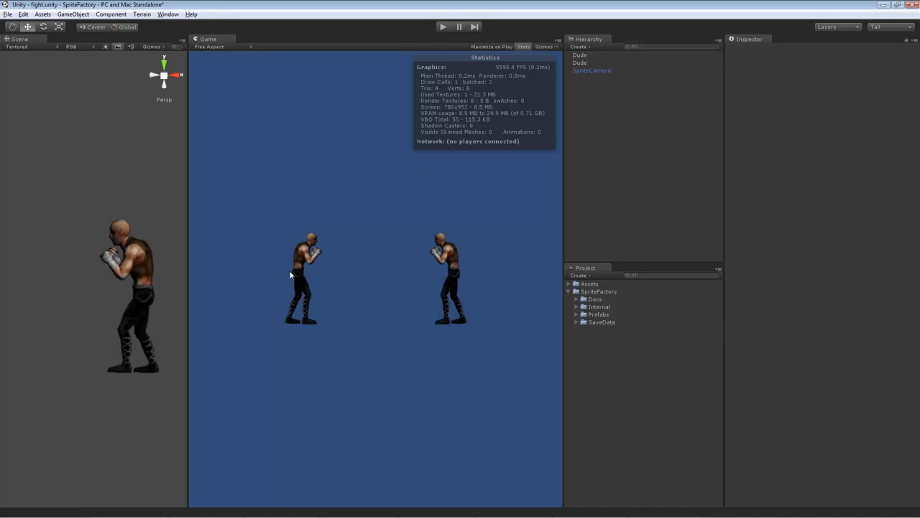
{"action": "left_click", "coordinate": [580, 54]}
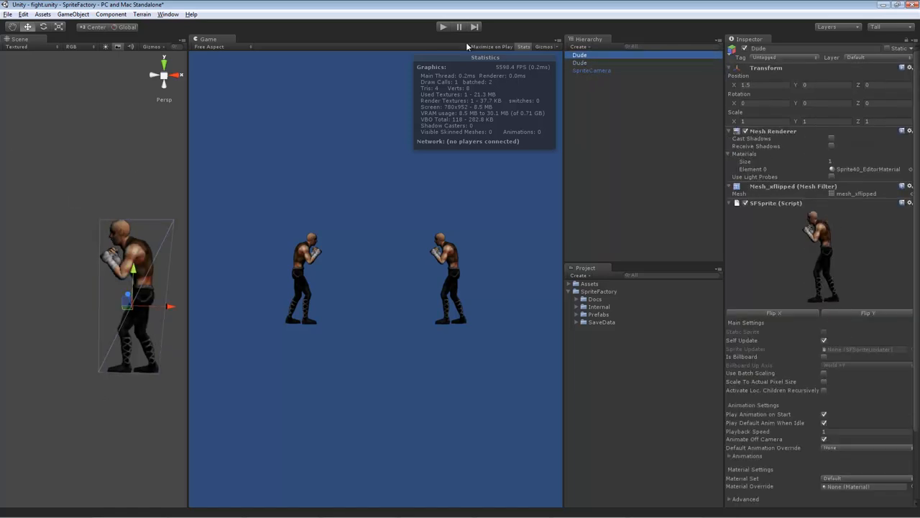
{"action": "left_click", "coordinate": [443, 26]}
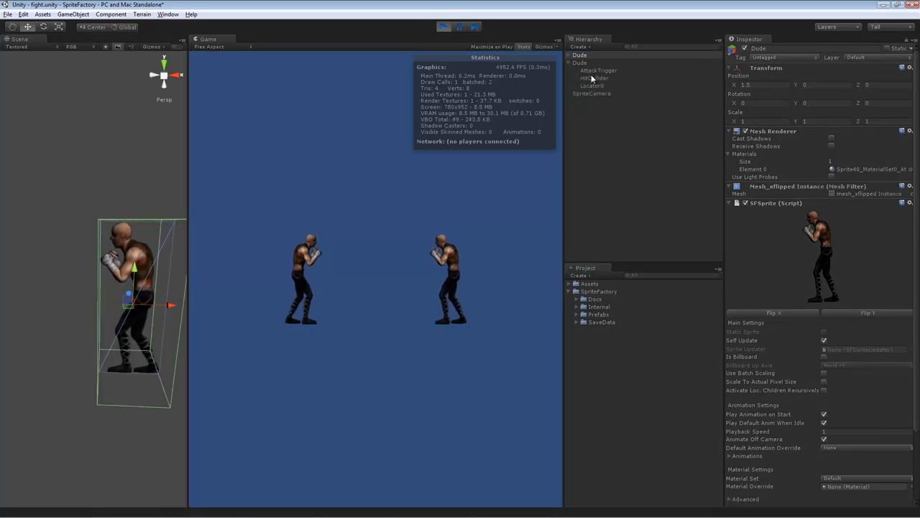
{"action": "left_click", "coordinate": [596, 78]}
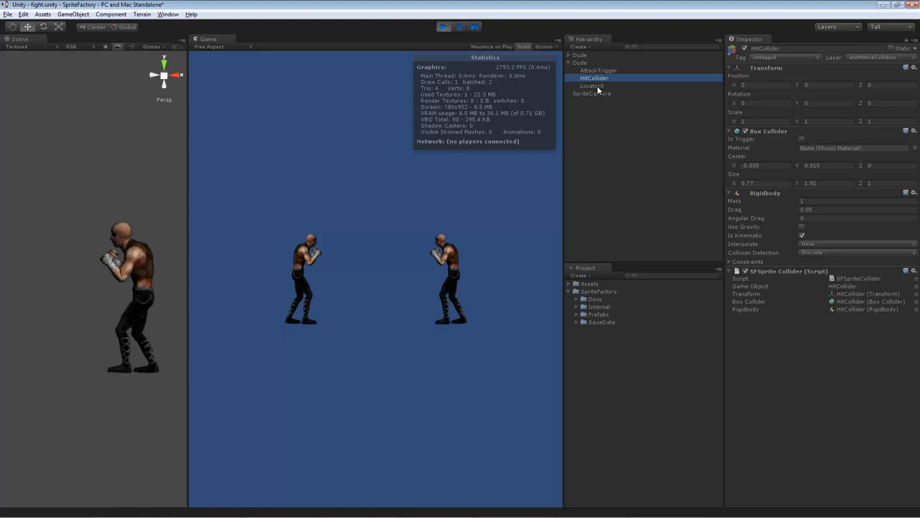
{"action": "left_click", "coordinate": [593, 85]}
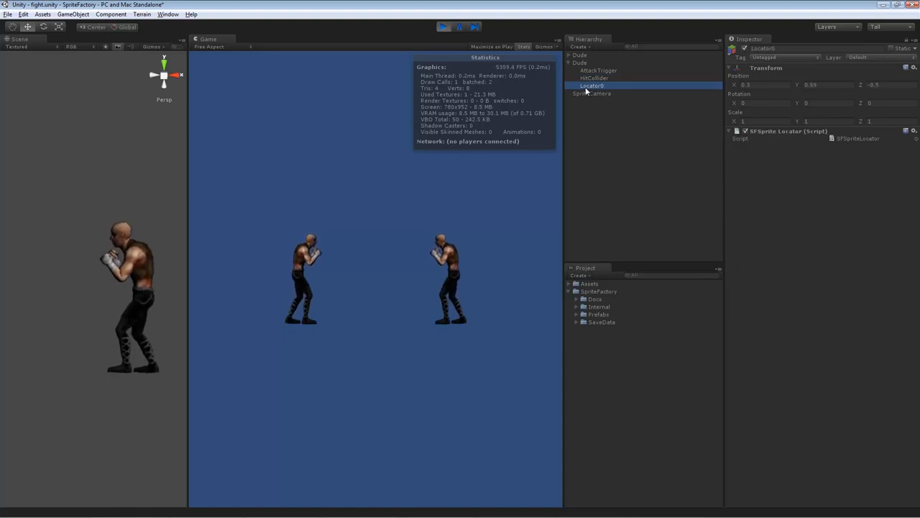
{"action": "left_click", "coordinate": [599, 69]}
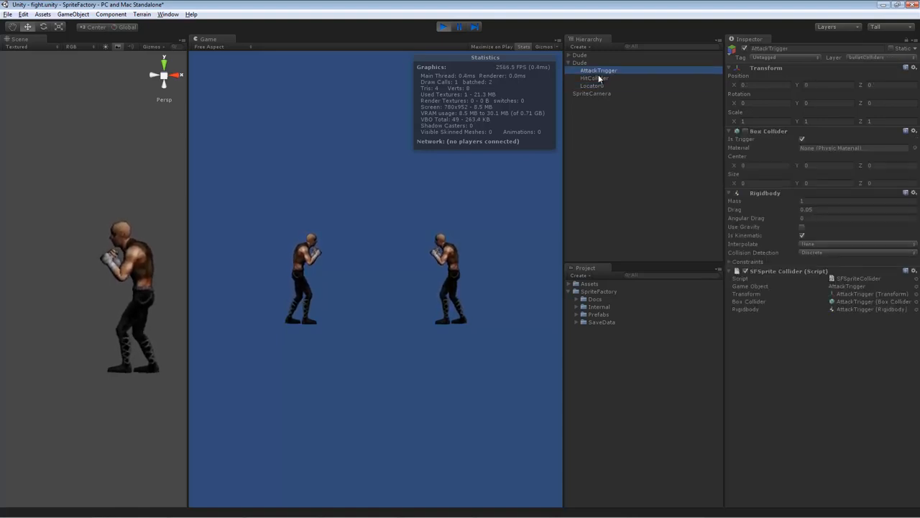
{"action": "left_click", "coordinate": [594, 77]}
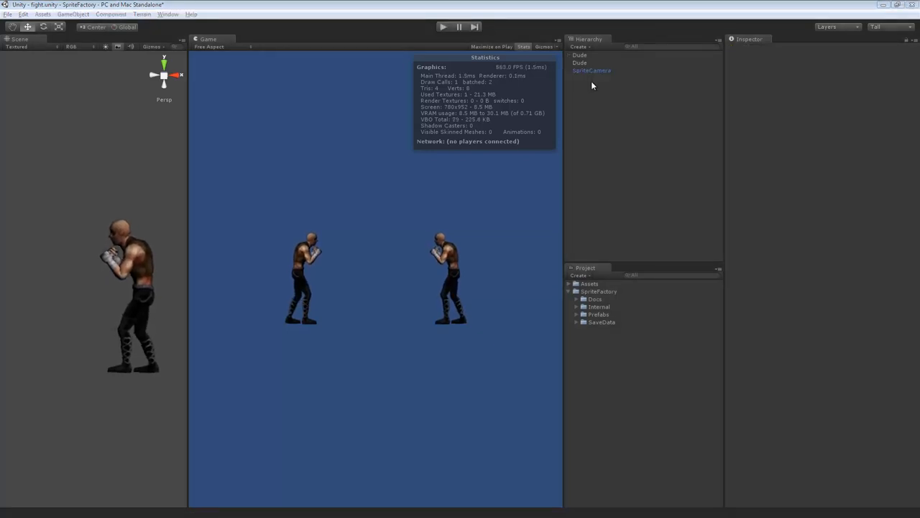
{"action": "mouse_move", "coordinate": [335, 256]}
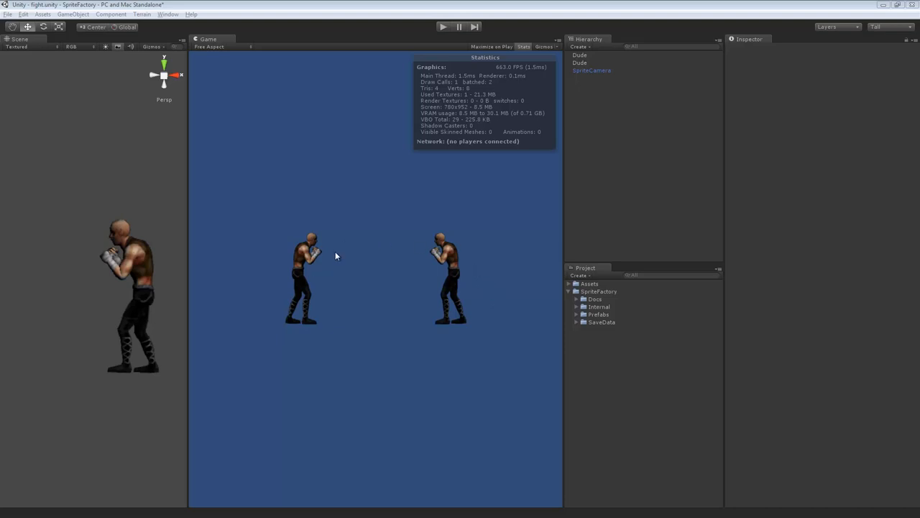
{"action": "mouse_move", "coordinate": [348, 332]}
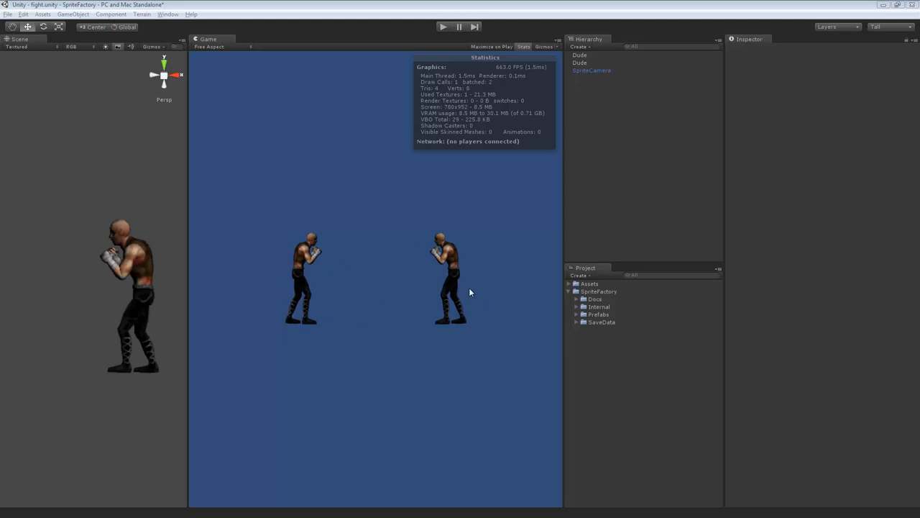
{"action": "mouse_move", "coordinate": [468, 314]}
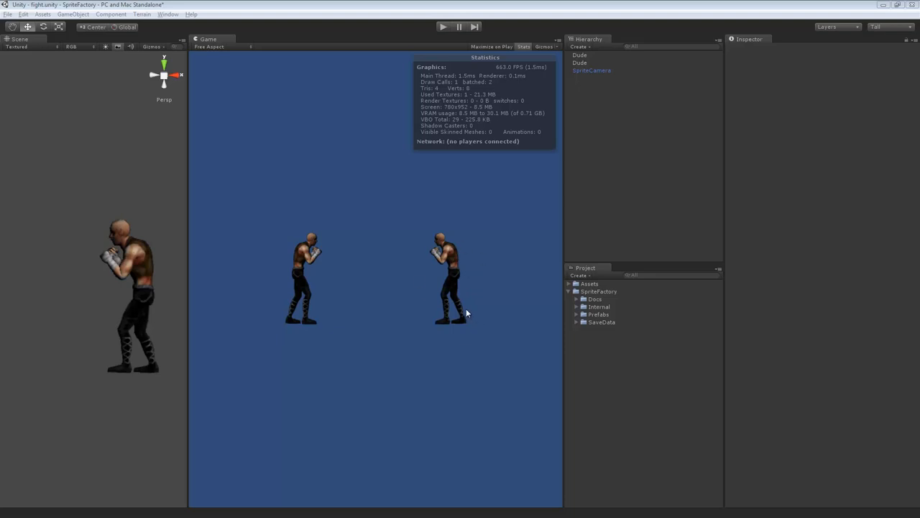
{"action": "mouse_move", "coordinate": [455, 275]}
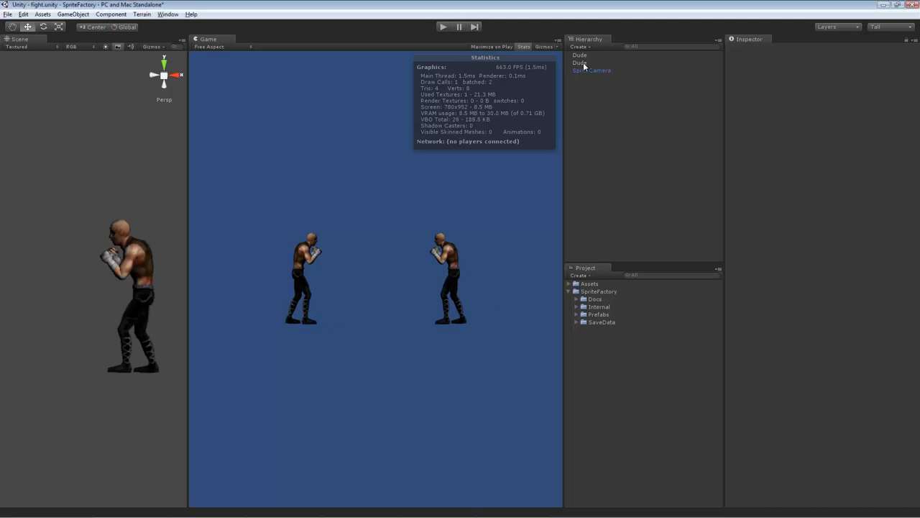
Step: Select the Dude sprite and open its SFDemoBadGuy script in Visual Studio
{"action": "left_click", "coordinate": [580, 55]}
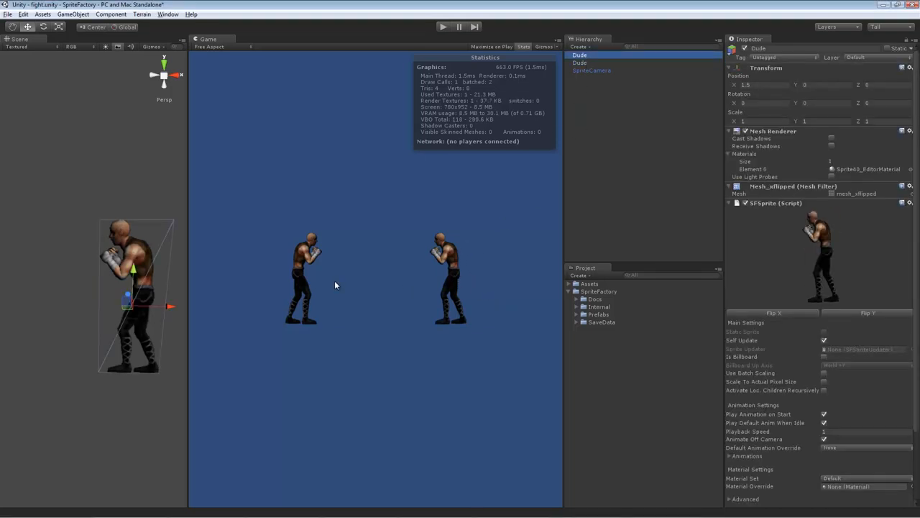
{"action": "scroll", "scroll_direction": "down", "scroll_amount": 3}
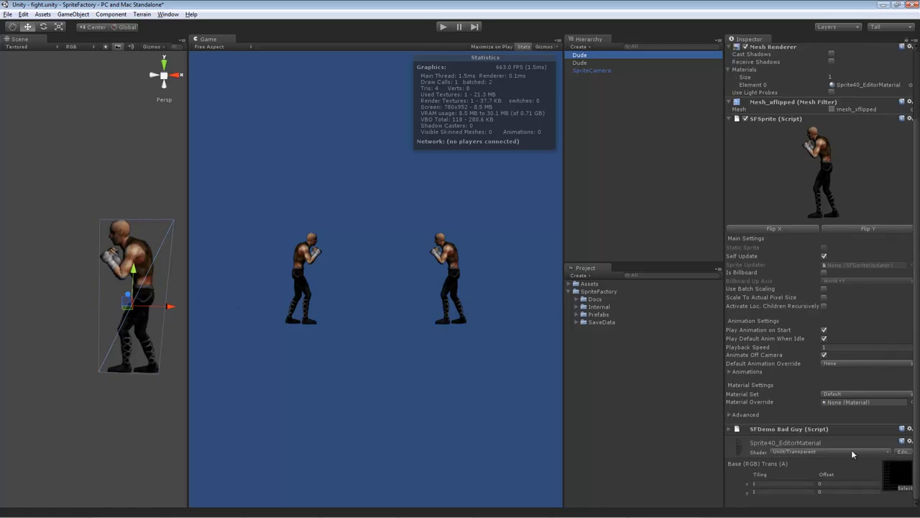
{"action": "mouse_move", "coordinate": [777, 437]}
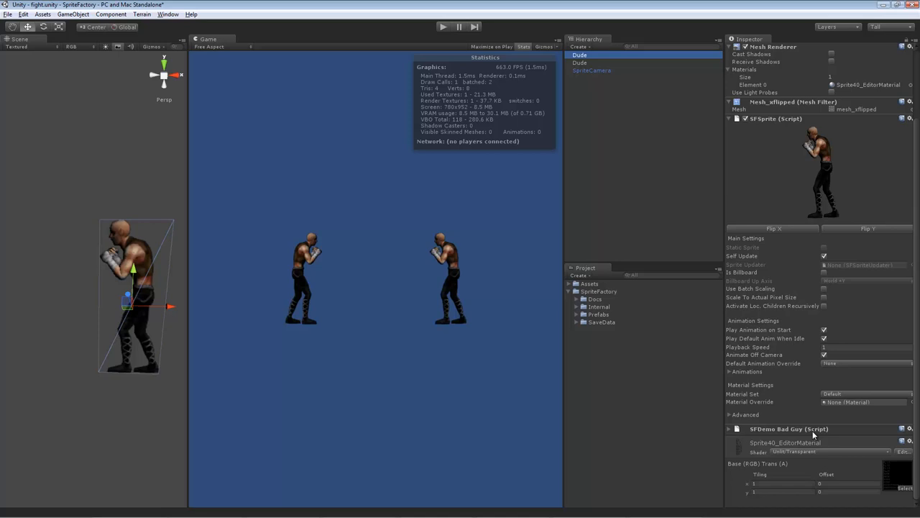
{"action": "mouse_move", "coordinate": [486, 279]}
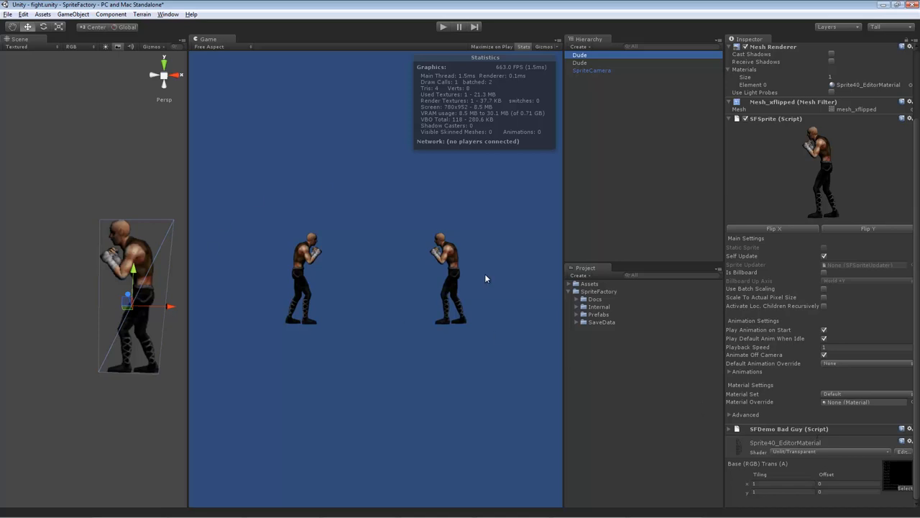
{"action": "mouse_move", "coordinate": [526, 319]}
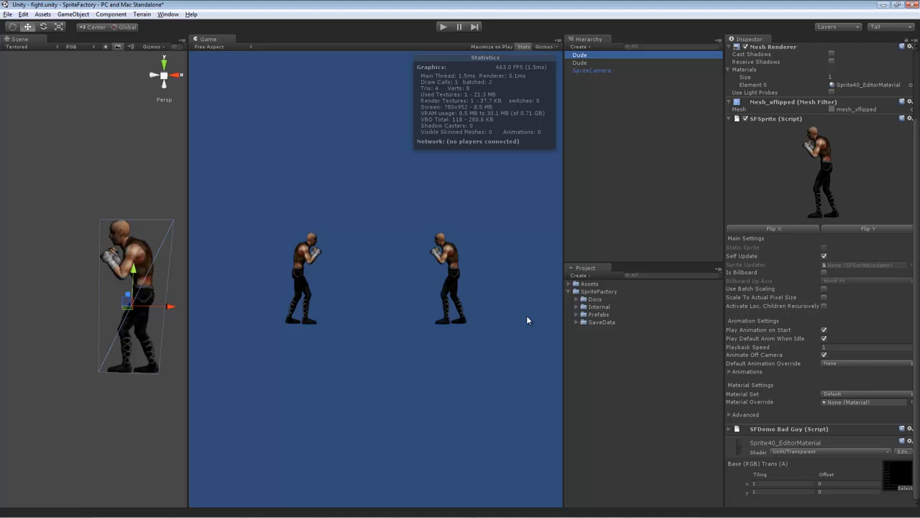
{"action": "mouse_move", "coordinate": [591, 307]}
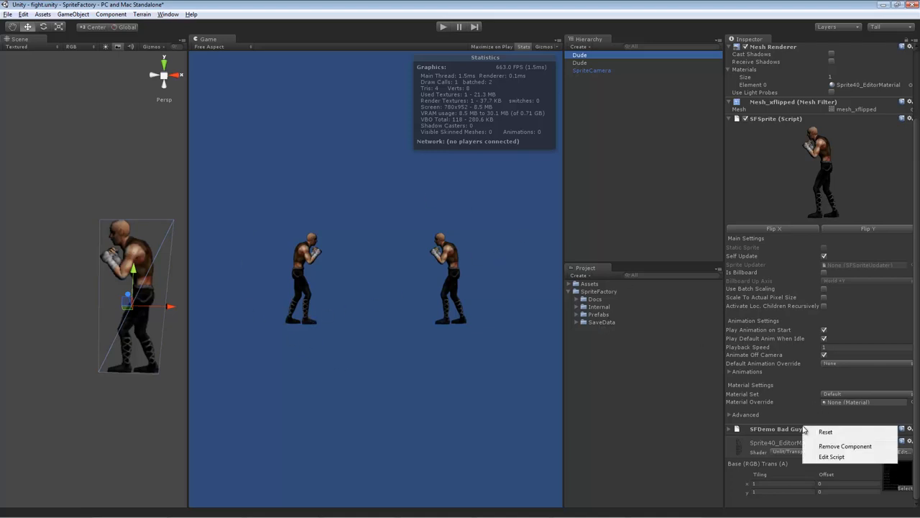
{"action": "left_click", "coordinate": [832, 458]}
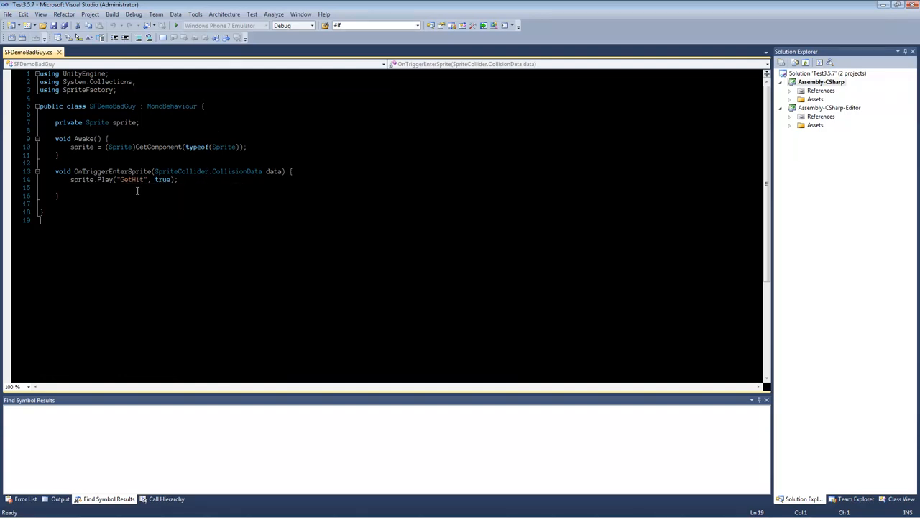
{"action": "double_click", "coordinate": [108, 172]}
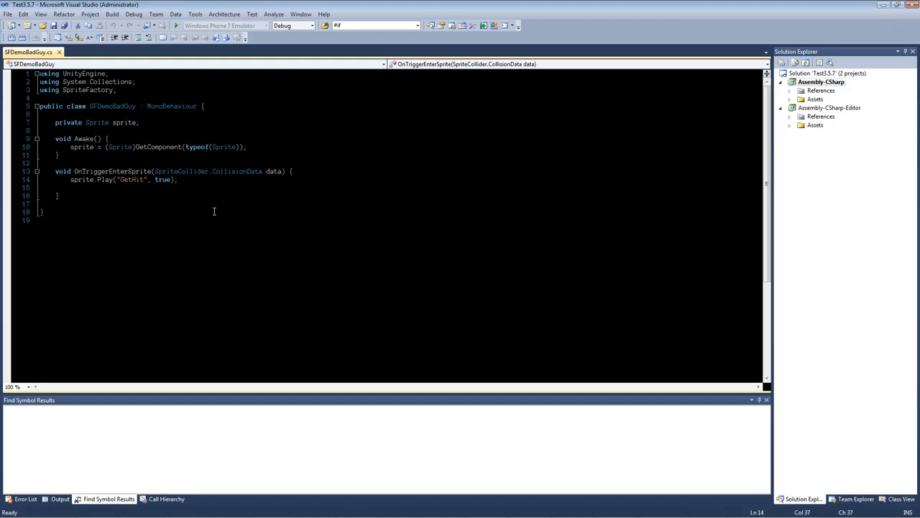
{"action": "mouse_move", "coordinate": [194, 199]}
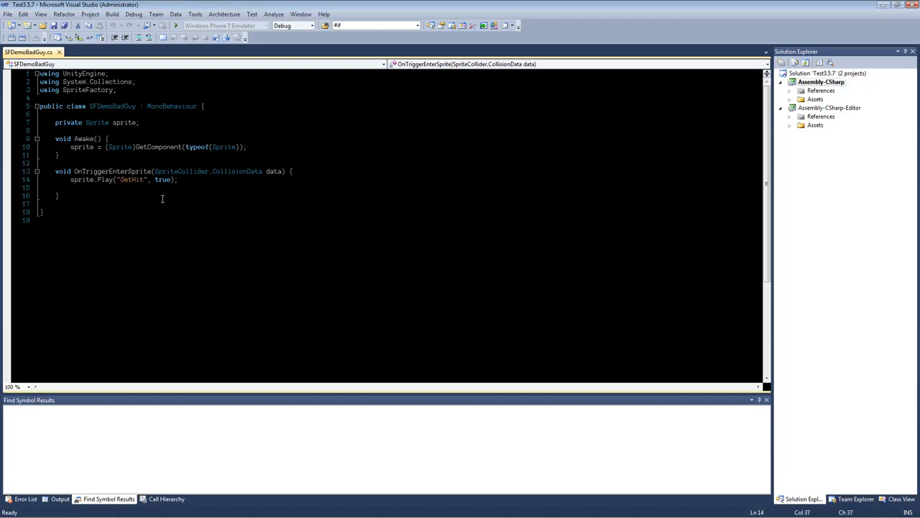
{"action": "mouse_move", "coordinate": [158, 195]}
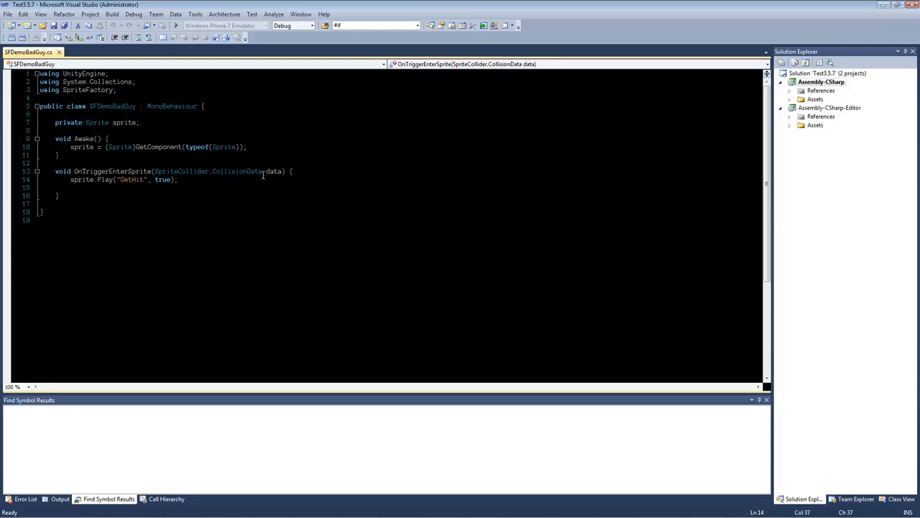
{"action": "left_click_drag", "start_coordinate": [157, 171], "coordinate": [282, 171]}
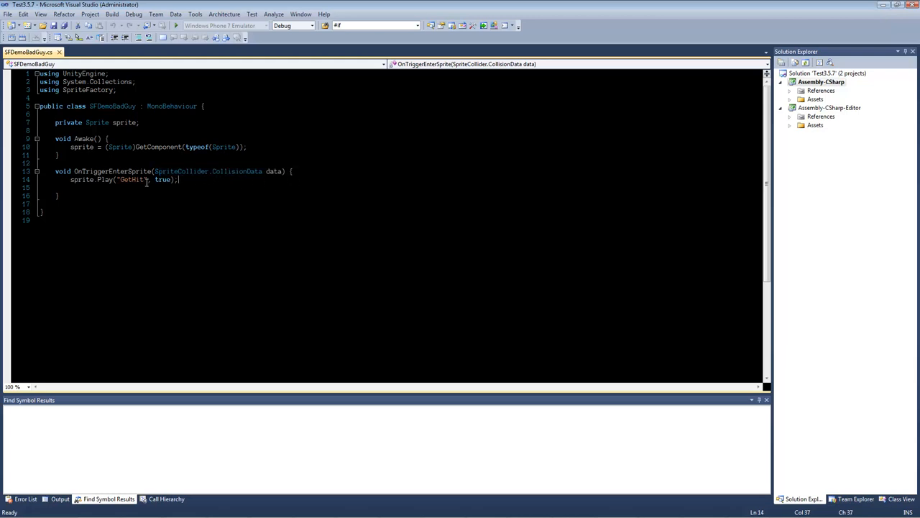
{"action": "mouse_move", "coordinate": [81, 178]}
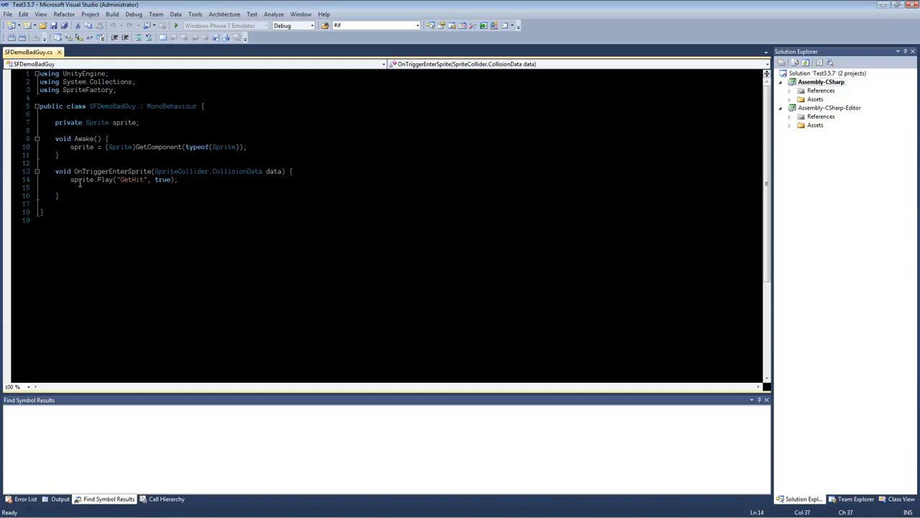
{"action": "left_click_drag", "start_coordinate": [71, 178], "coordinate": [178, 178]}
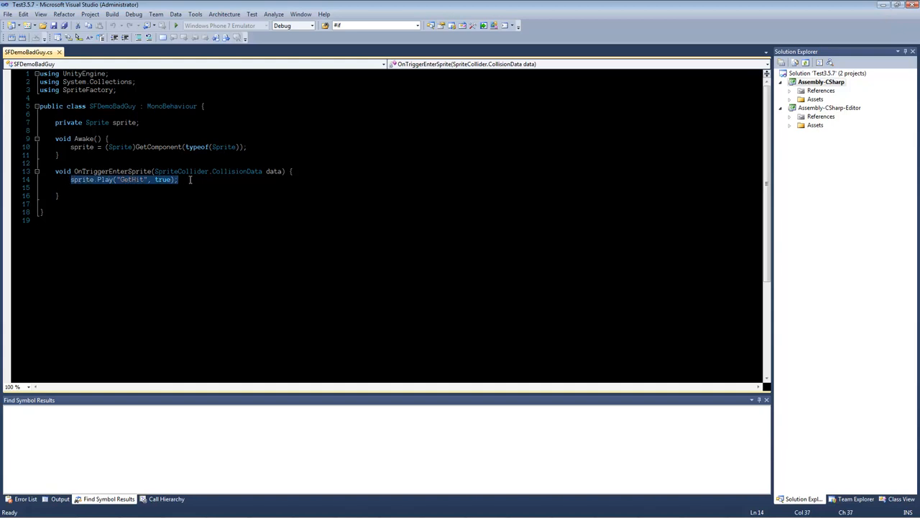
{"action": "left_click", "coordinate": [221, 194]}
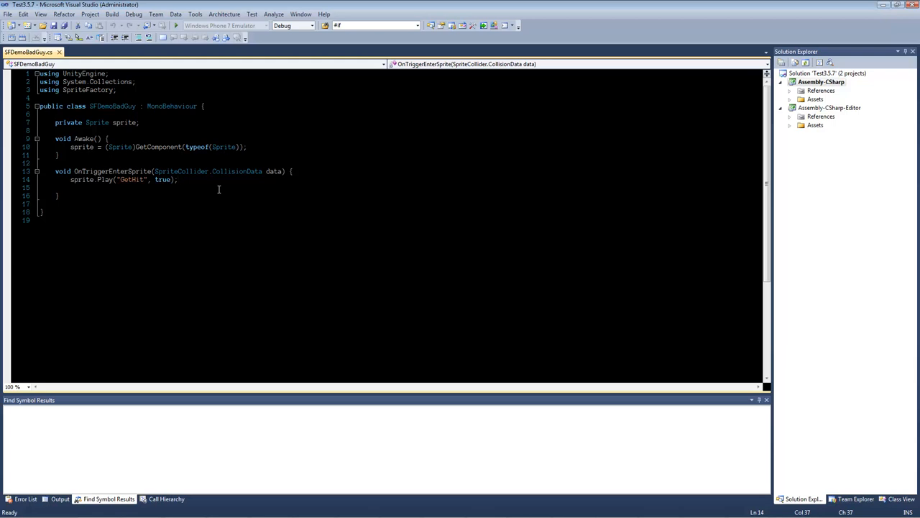
Step: Add Collision c = (Collision)data.objectValue; above sprite.Play, then begin a statement with c
{"action": "double_click", "coordinate": [123, 122]}
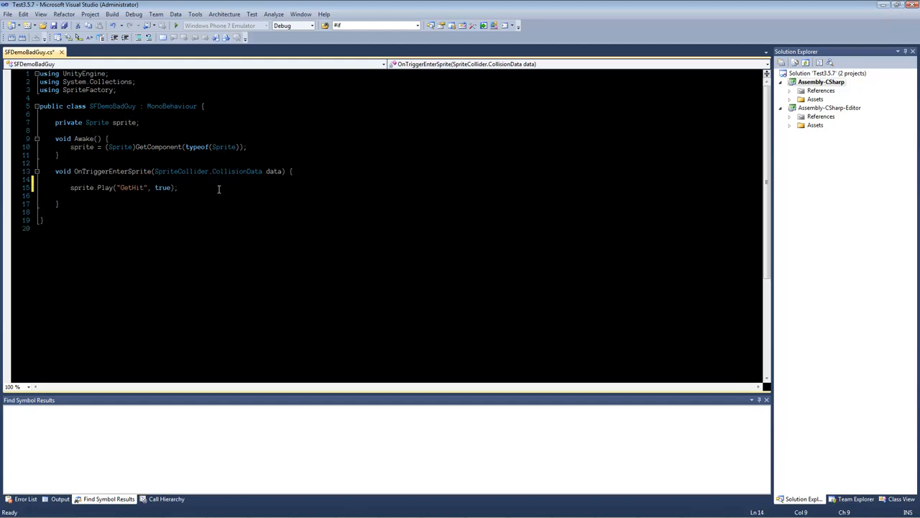
{"action": "type", "text": "data."}
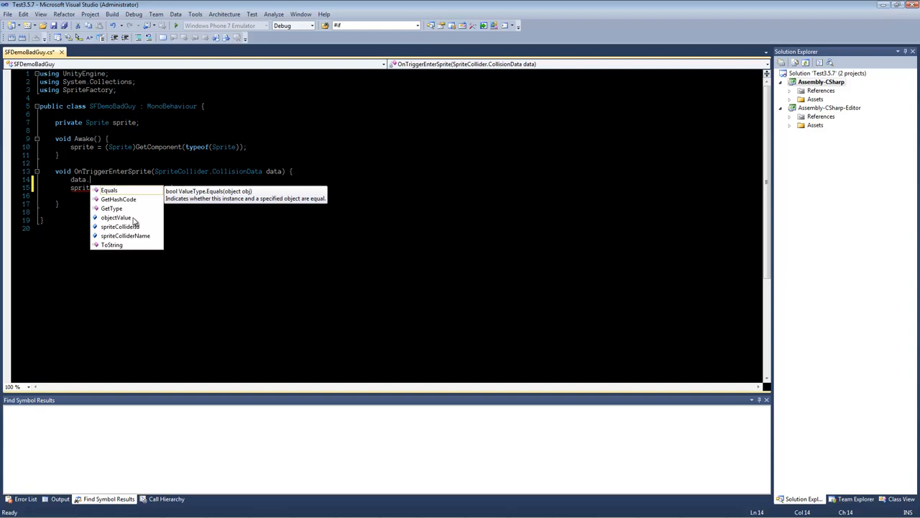
{"action": "mouse_move", "coordinate": [133, 250]}
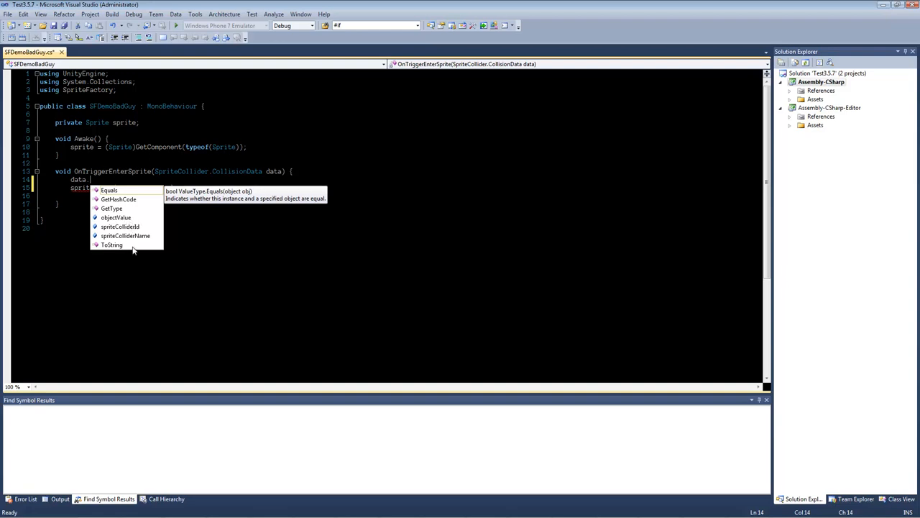
{"action": "mouse_move", "coordinate": [152, 211]}
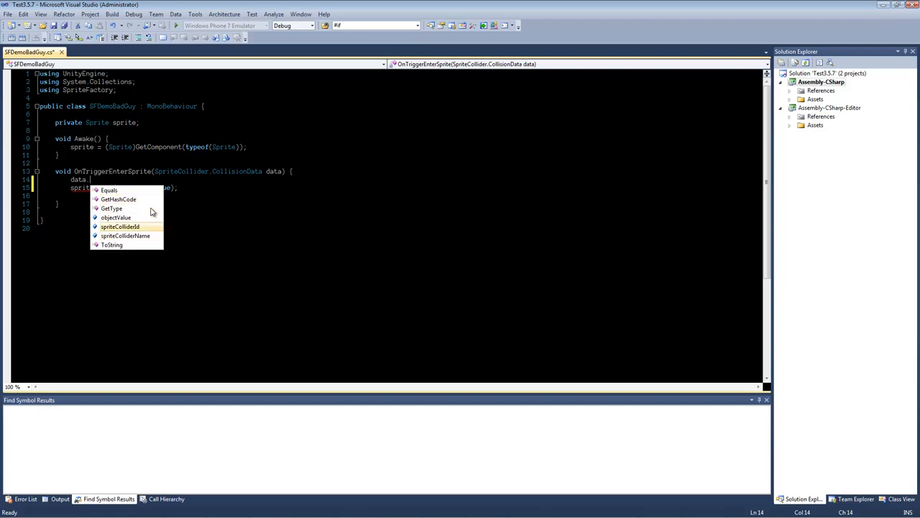
{"action": "mouse_move", "coordinate": [116, 217]}
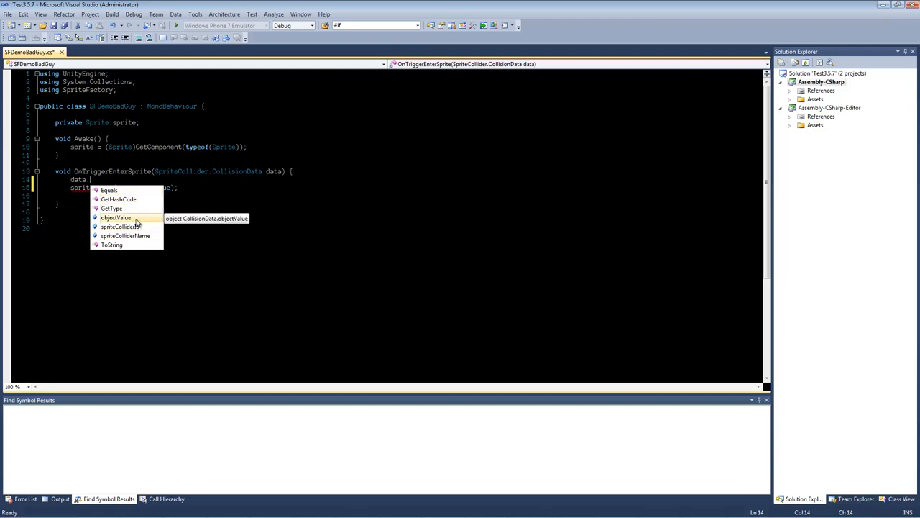
{"action": "mouse_move", "coordinate": [118, 219]}
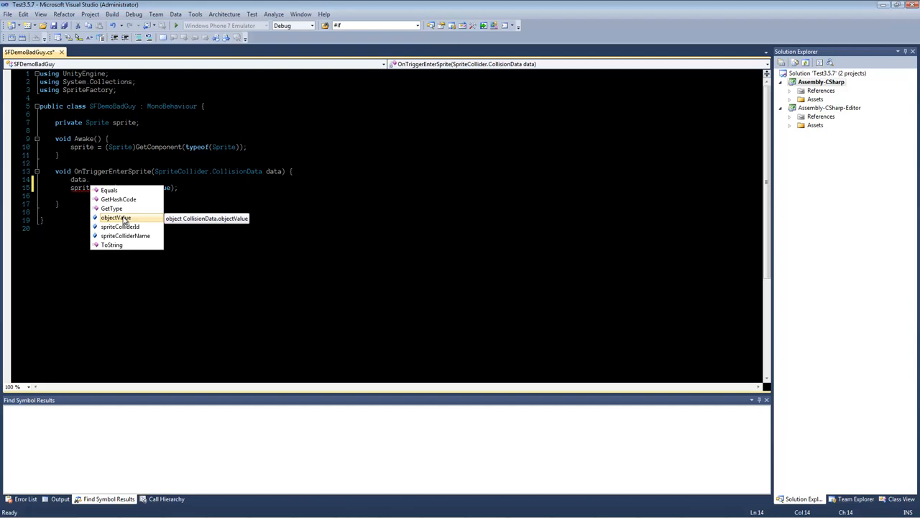
{"action": "mouse_move", "coordinate": [135, 224]}
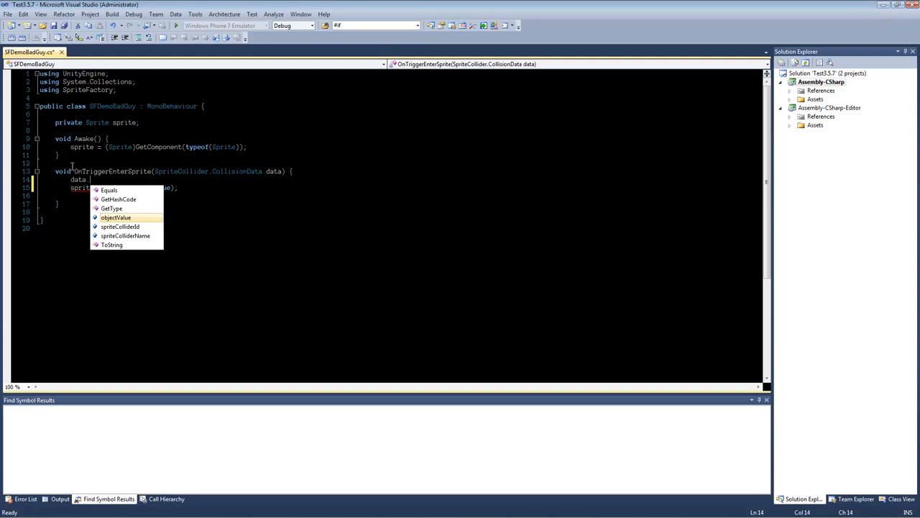
{"action": "mouse_move", "coordinate": [142, 202]}
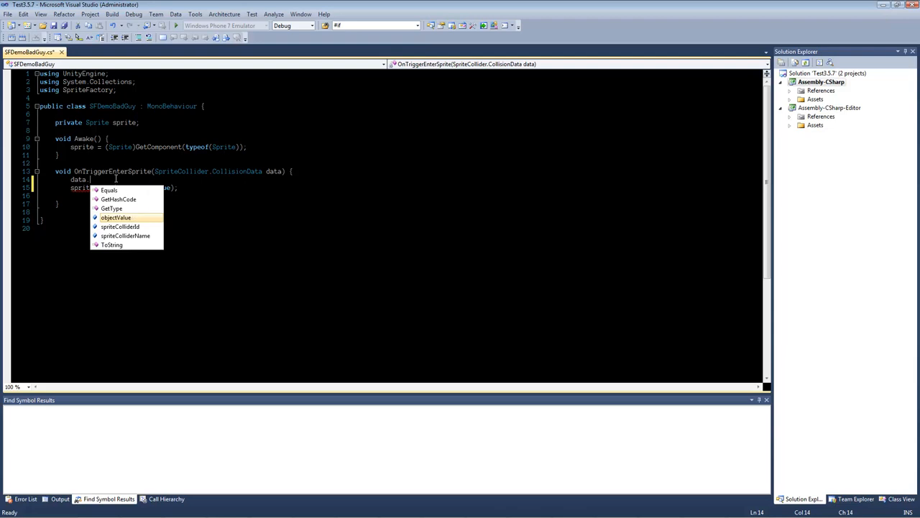
{"action": "mouse_move", "coordinate": [127, 218]}
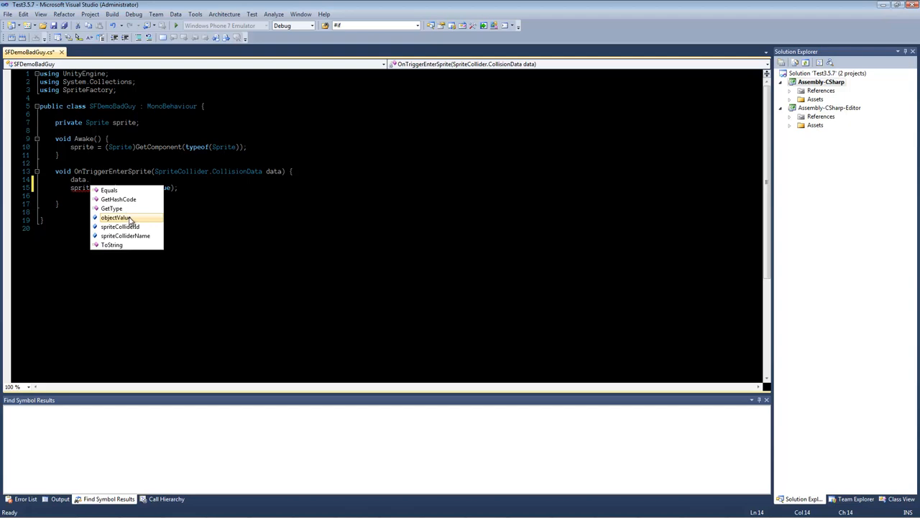
{"action": "left_click", "coordinate": [115, 217]}
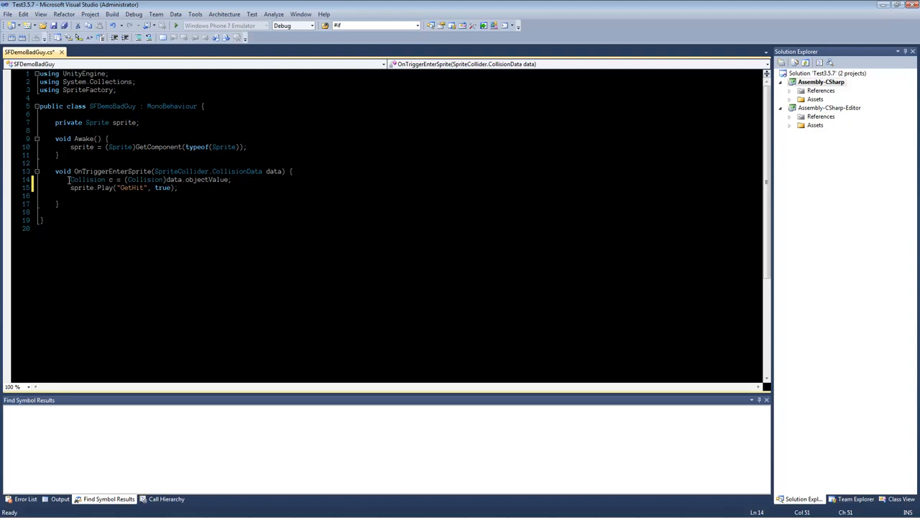
{"action": "double_click", "coordinate": [86, 178]}
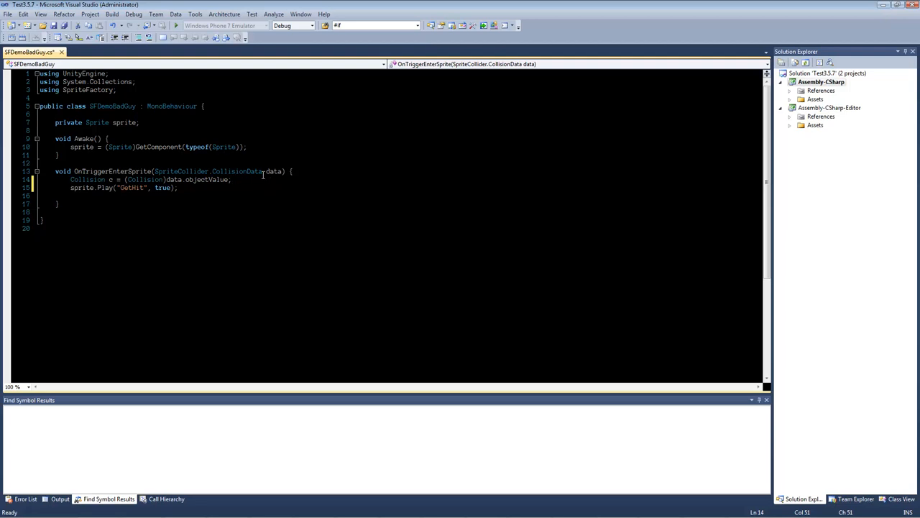
{"action": "type", "text": "c."}
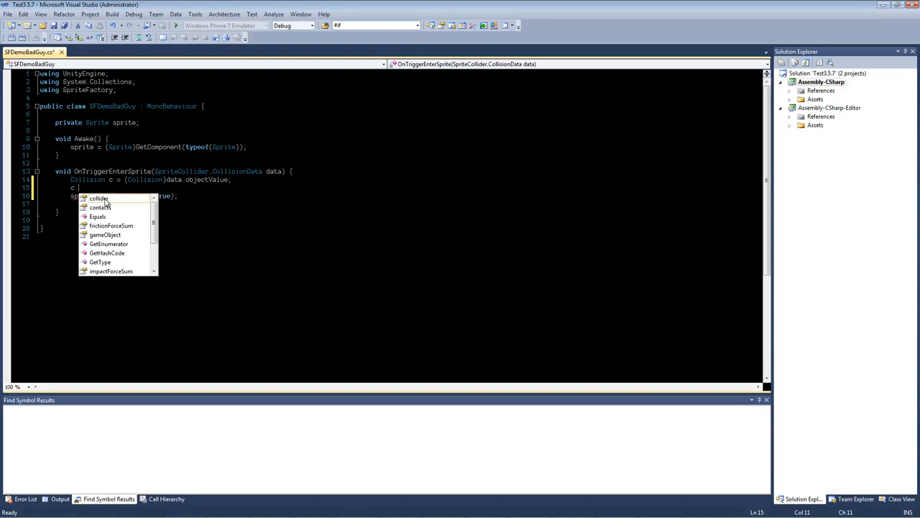
{"action": "mouse_move", "coordinate": [127, 242]}
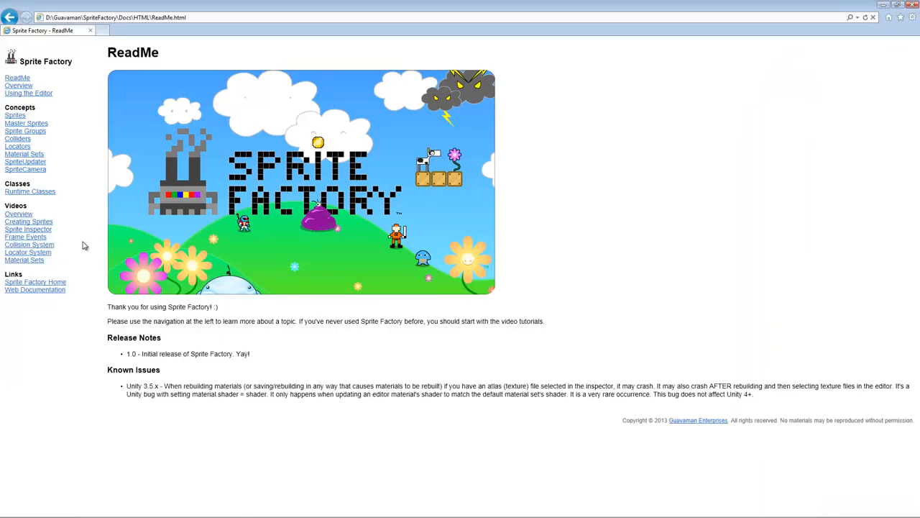
{"action": "mouse_move", "coordinate": [49, 196]}
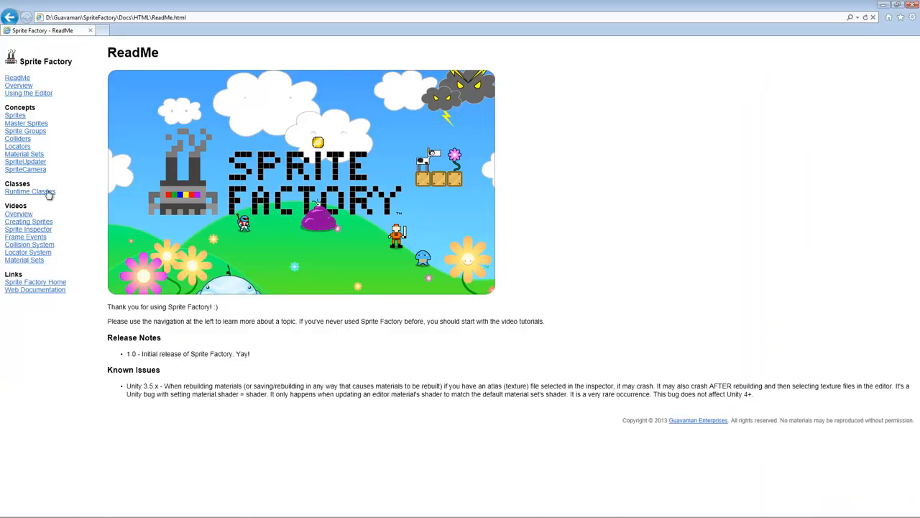
Step: Navigate Runtime Classes > SpriteCollider > OnMouseEnterSprite in the Sprite Factory documentation
{"action": "left_click", "coordinate": [30, 191]}
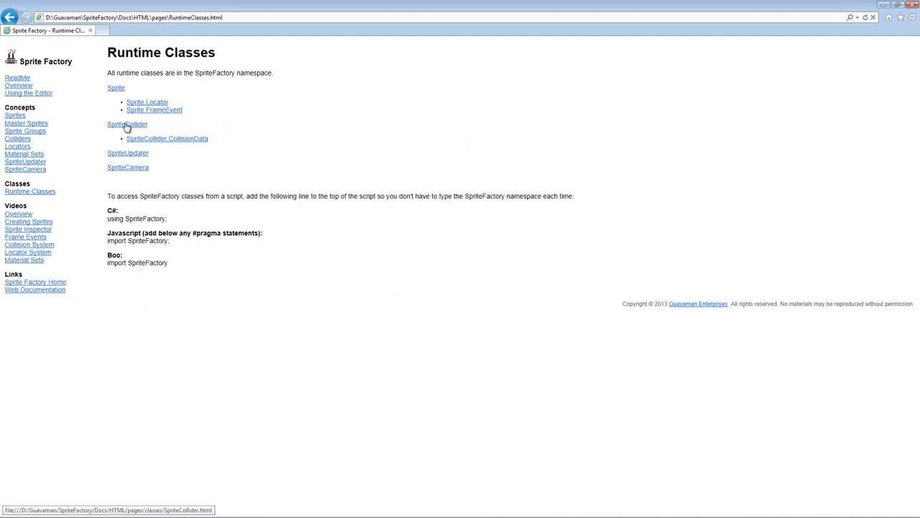
{"action": "left_click", "coordinate": [127, 124]}
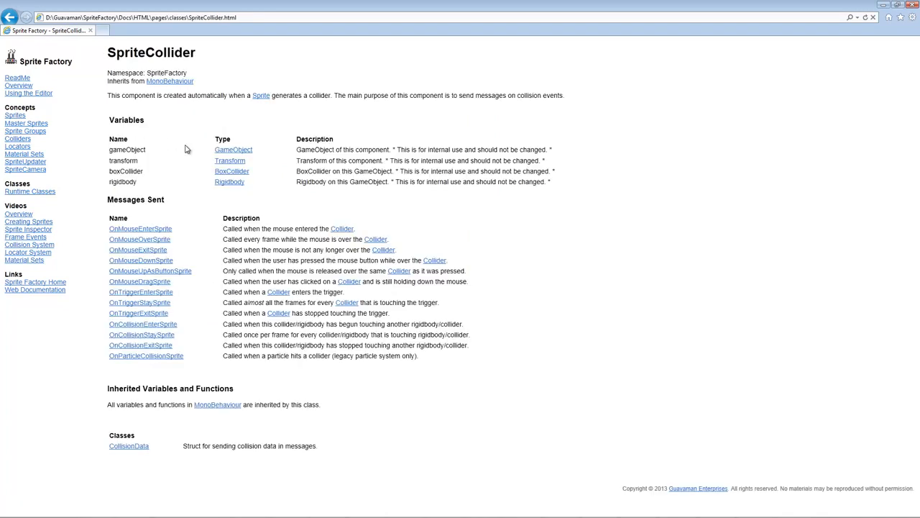
{"action": "mouse_move", "coordinate": [149, 270]}
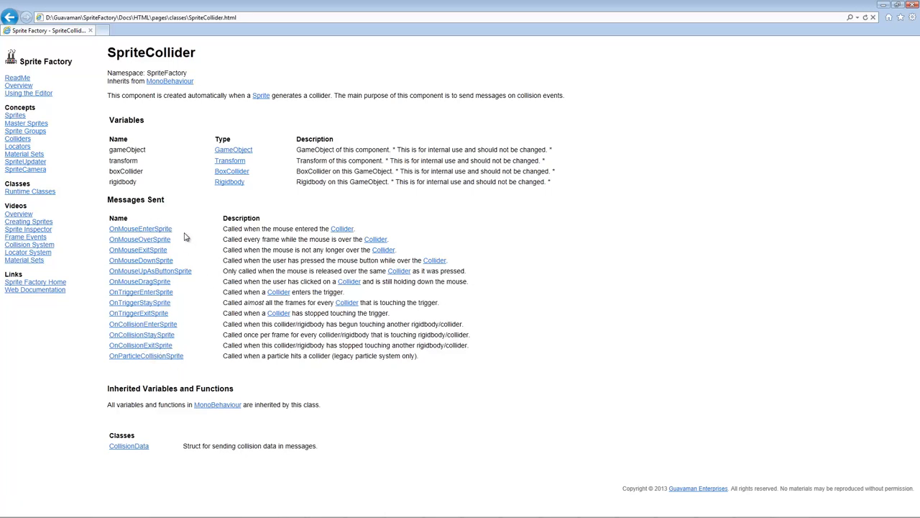
{"action": "mouse_move", "coordinate": [170, 237]}
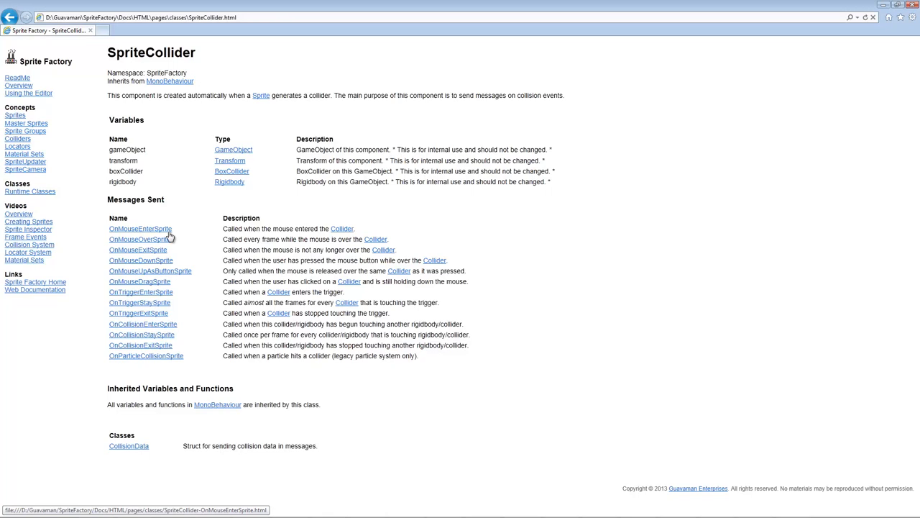
{"action": "left_click", "coordinate": [141, 228]}
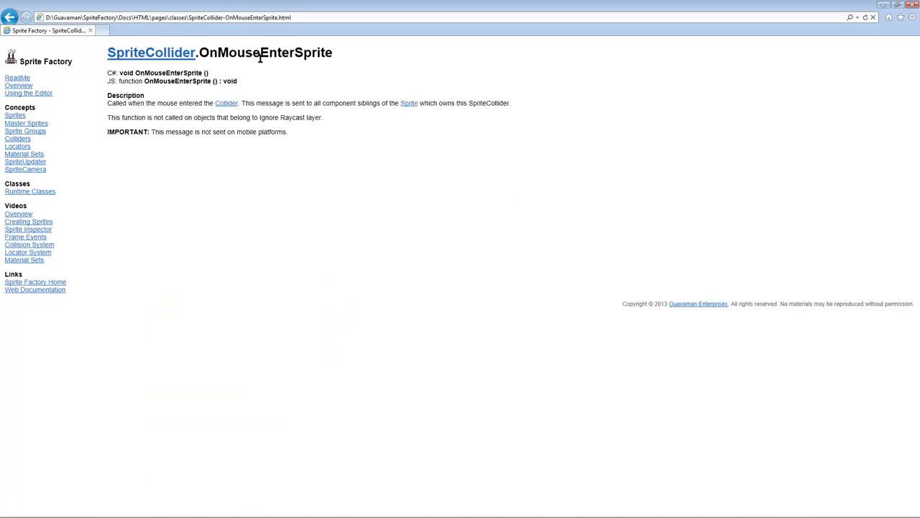
{"action": "mouse_move", "coordinate": [256, 154]}
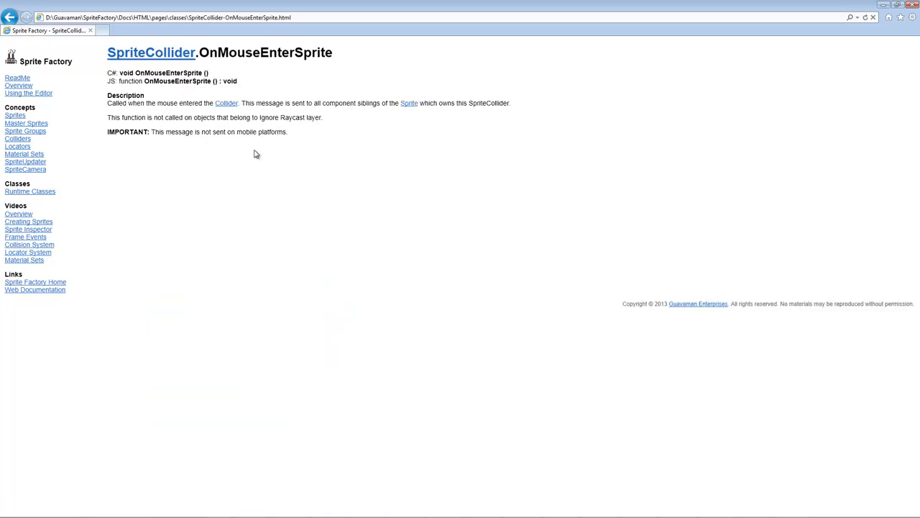